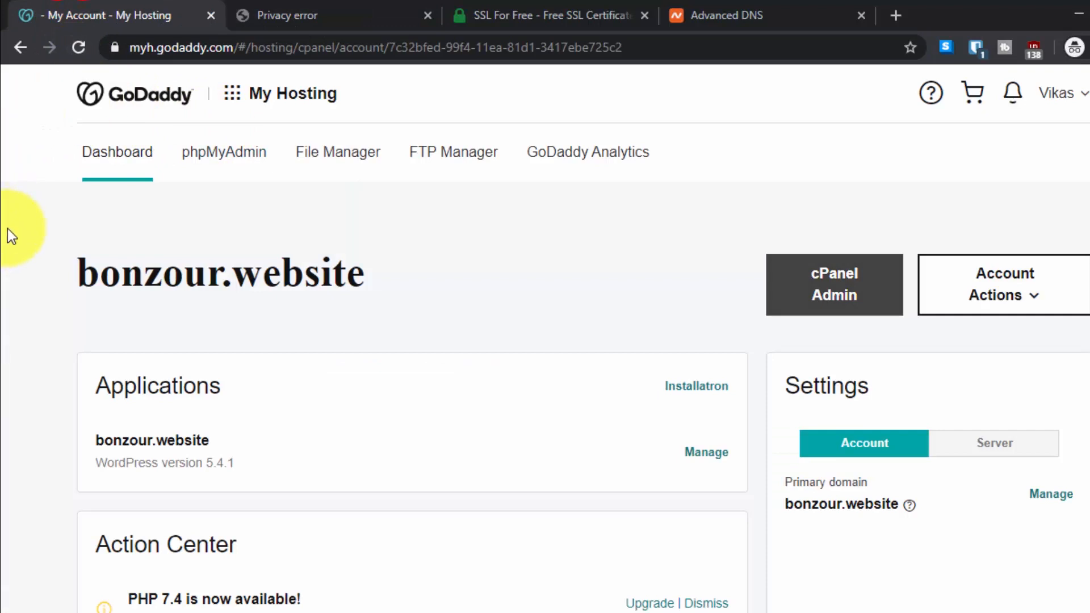
mouse_move(7, 288)
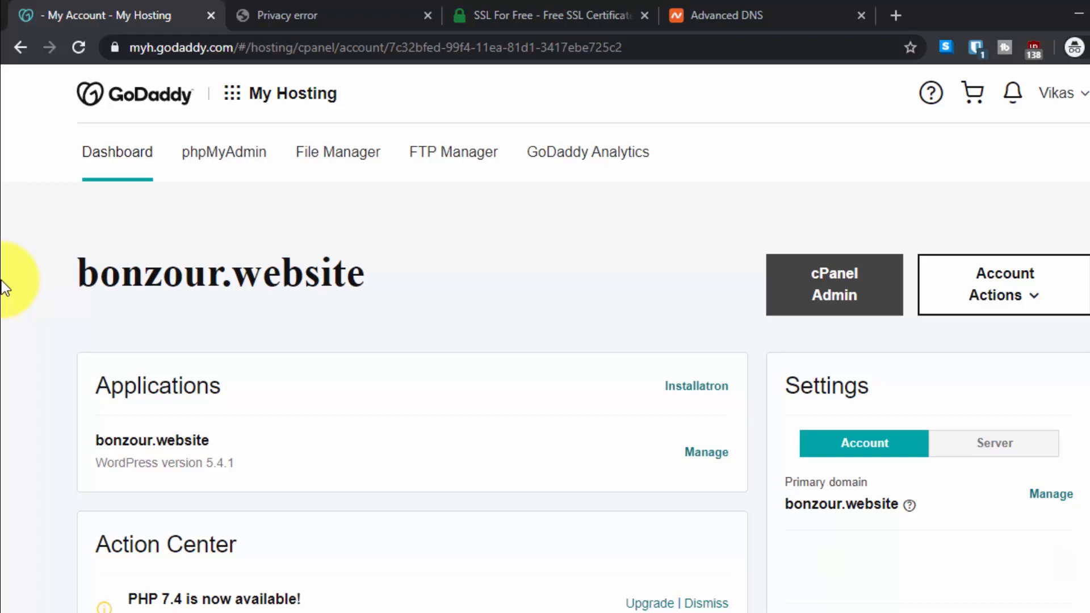
mouse_move(219, 229)
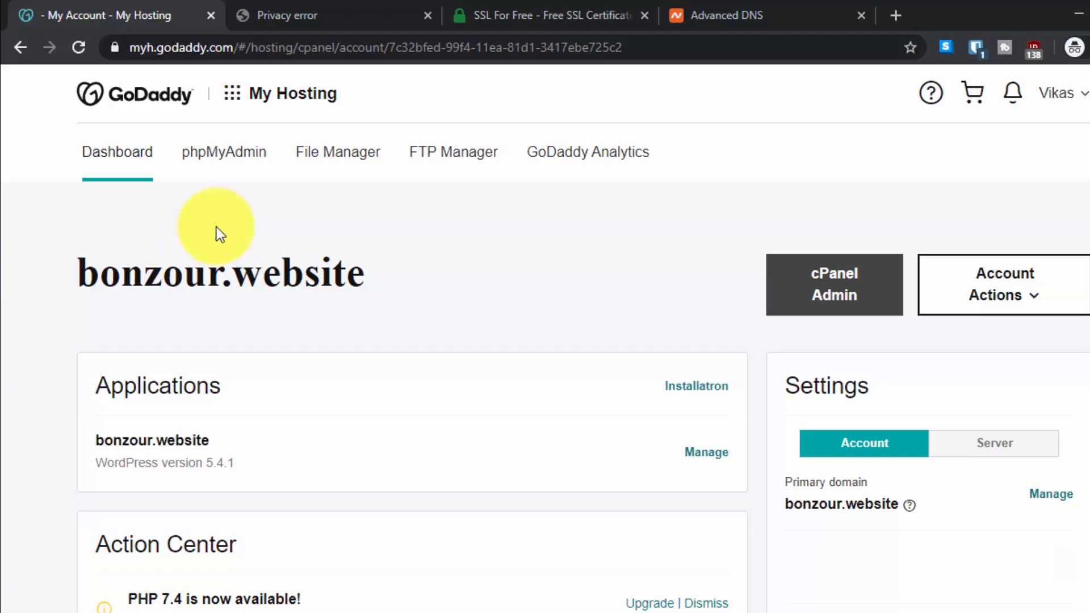
mouse_move(415, 267)
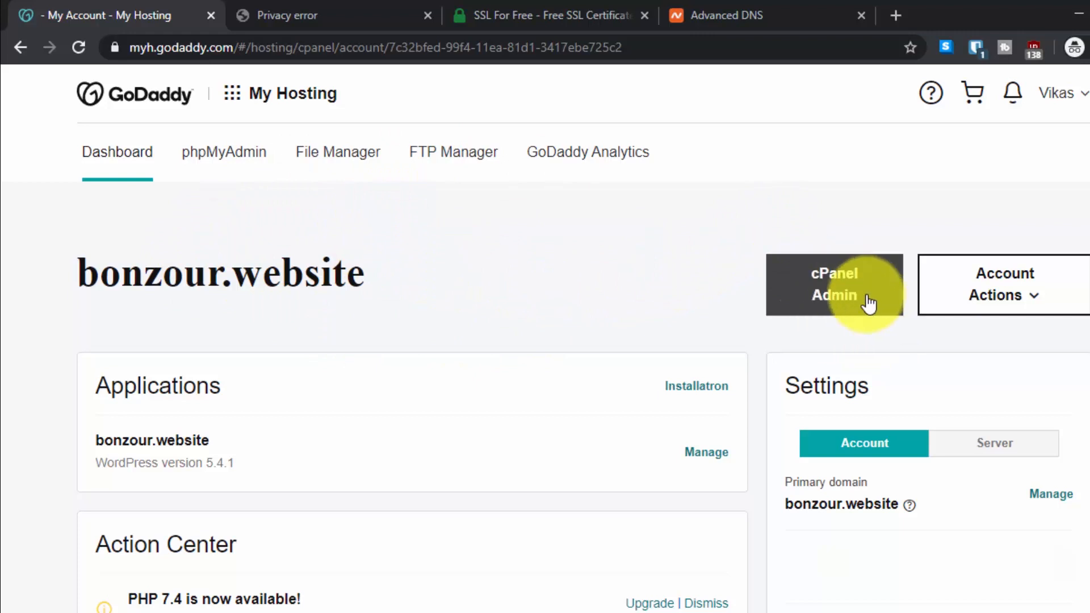
Open cPanel Admin for the bonzour.website hosting account from GoDaddy My Hosting.
left_click(833, 284)
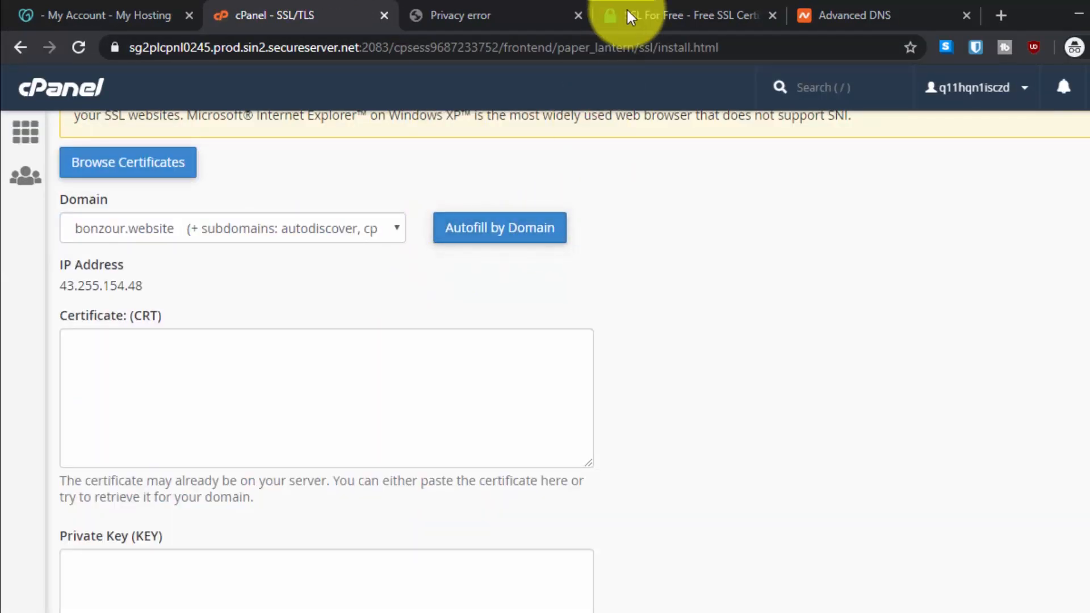
Request a free SSL certificate for the wildcard domain *.bonzour.website.
left_click(688, 15)
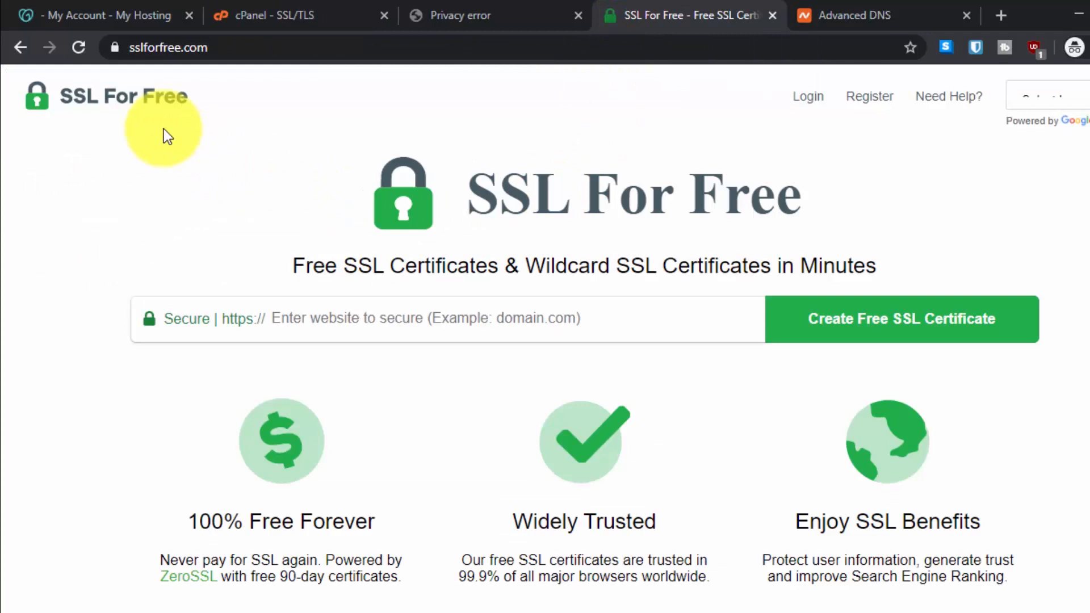
mouse_move(61, 316)
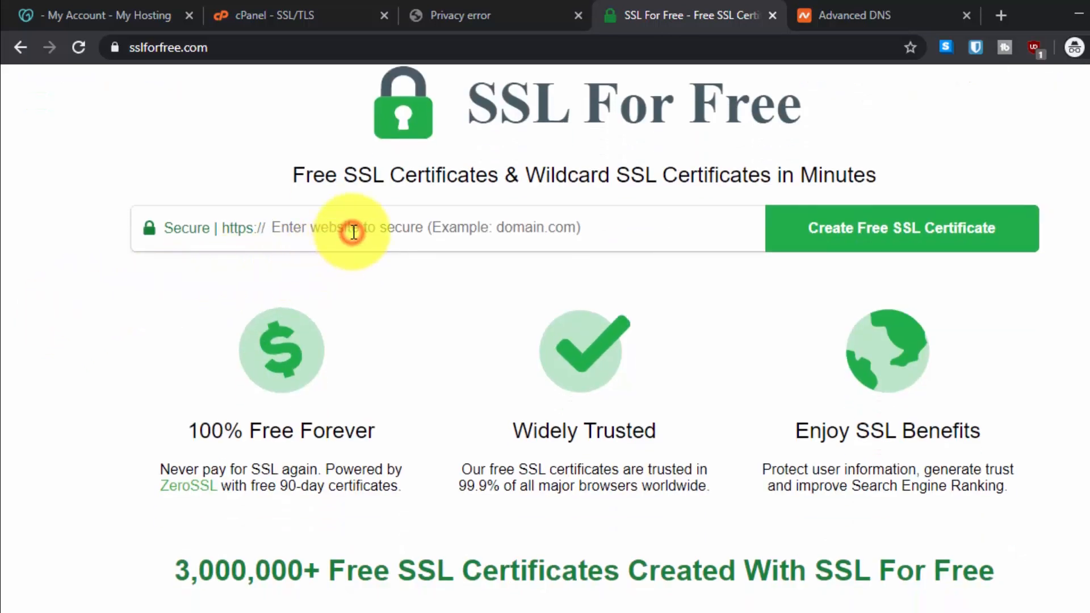
left_click(278, 15)
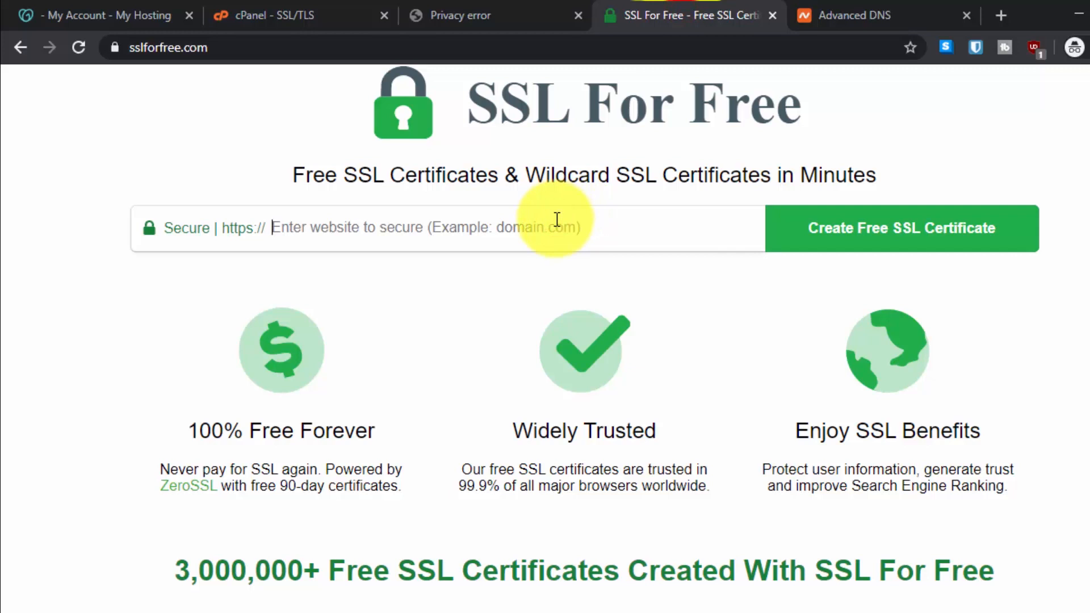
type("*.")
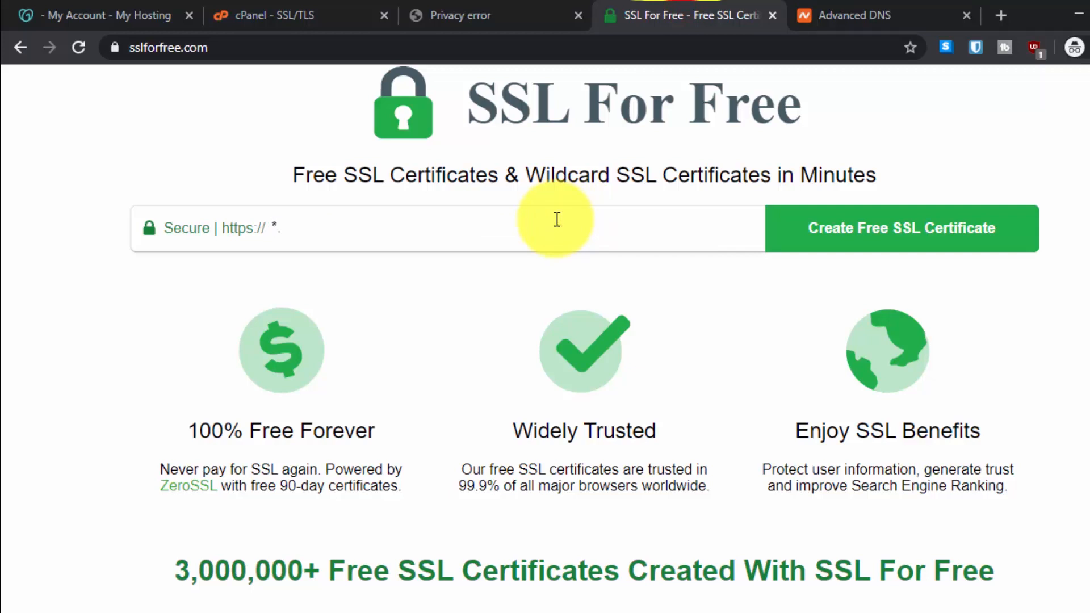
type("bonzour.website")
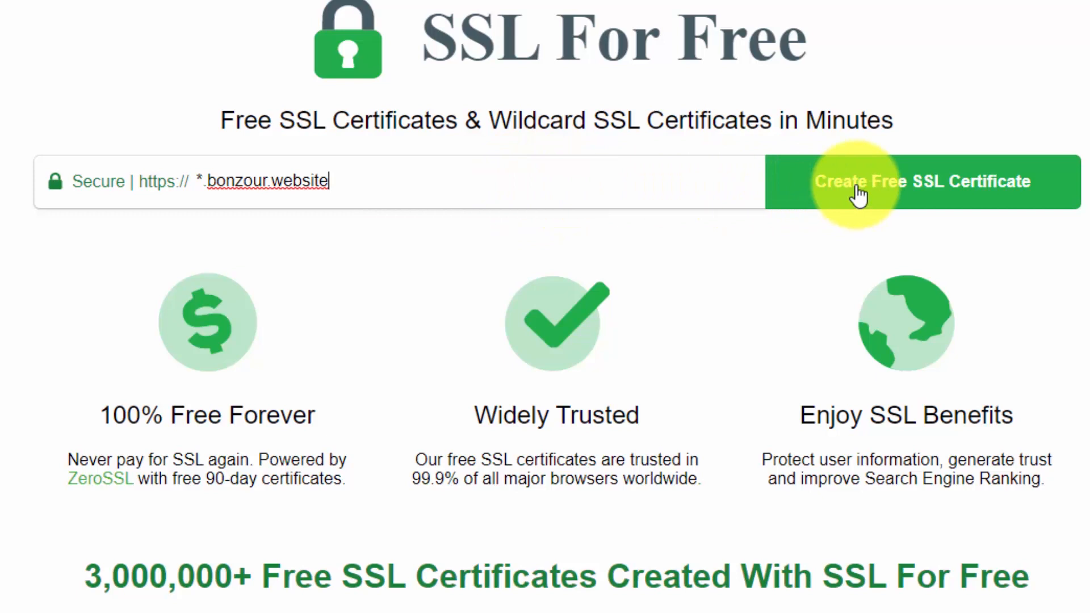
left_click(886, 182)
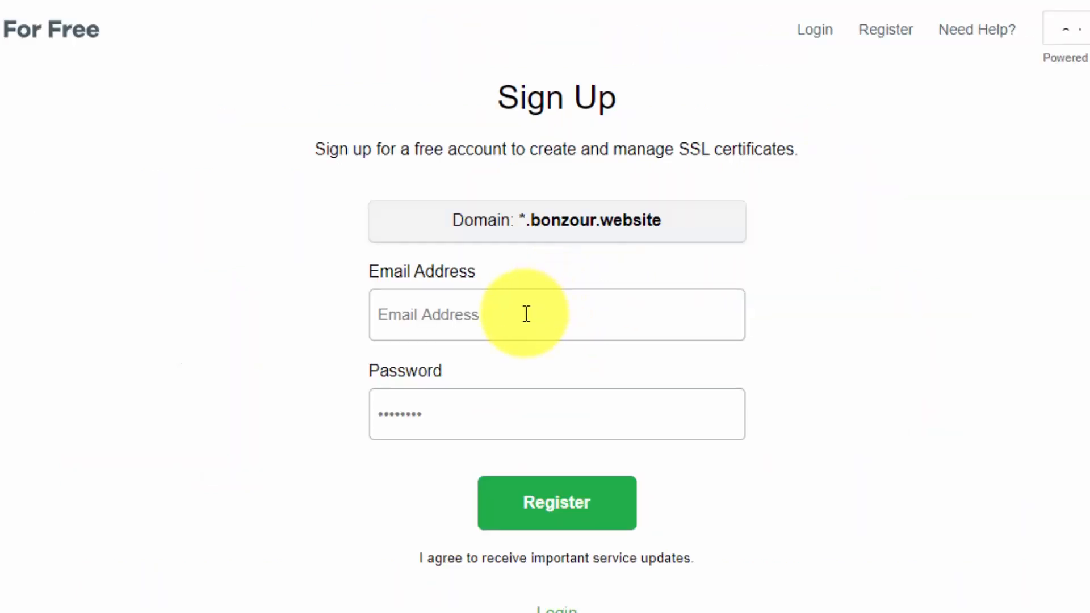
Register an SSL For Free account with an email and password.
left_click(556, 314)
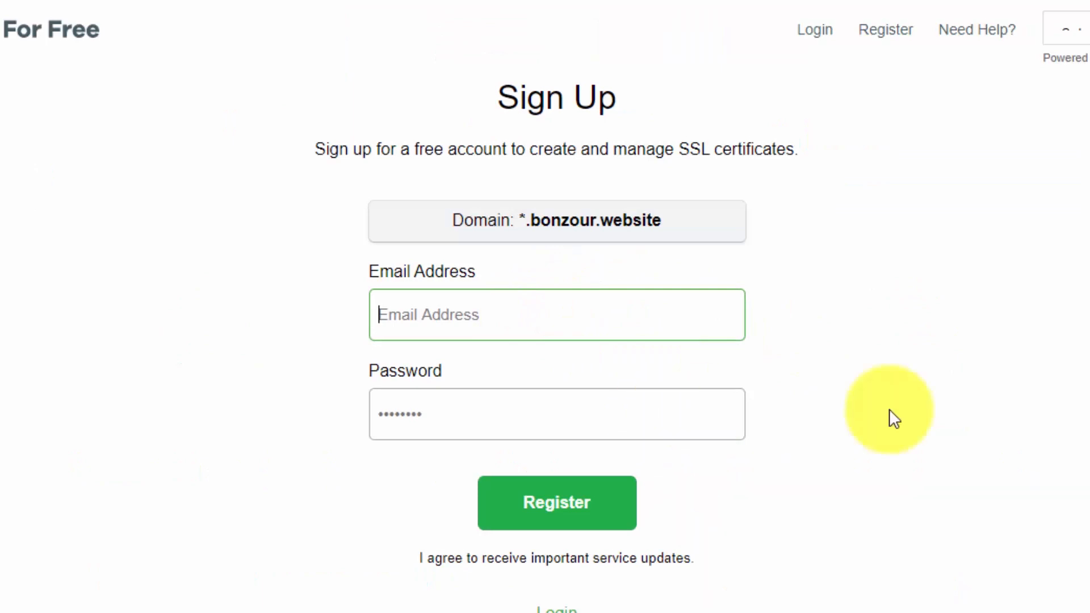
type("besr")
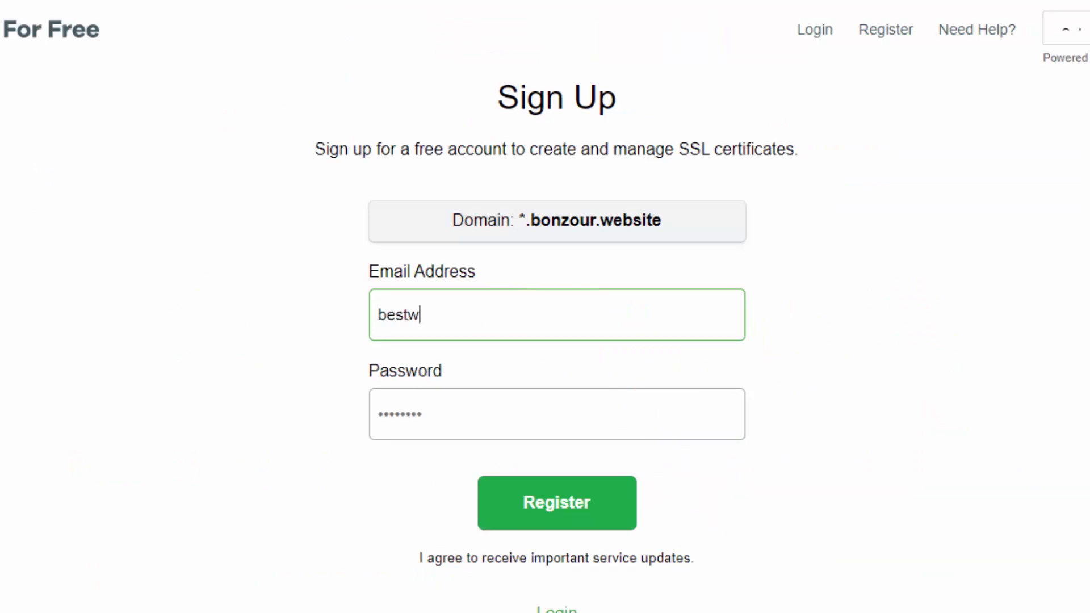
type("pguides")
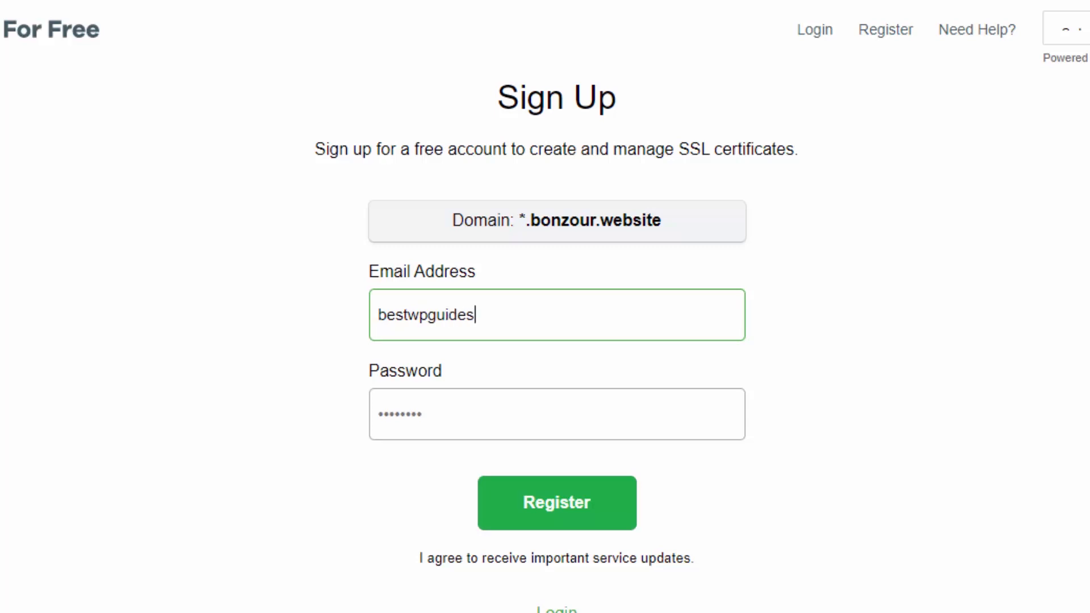
left_click(556, 503)
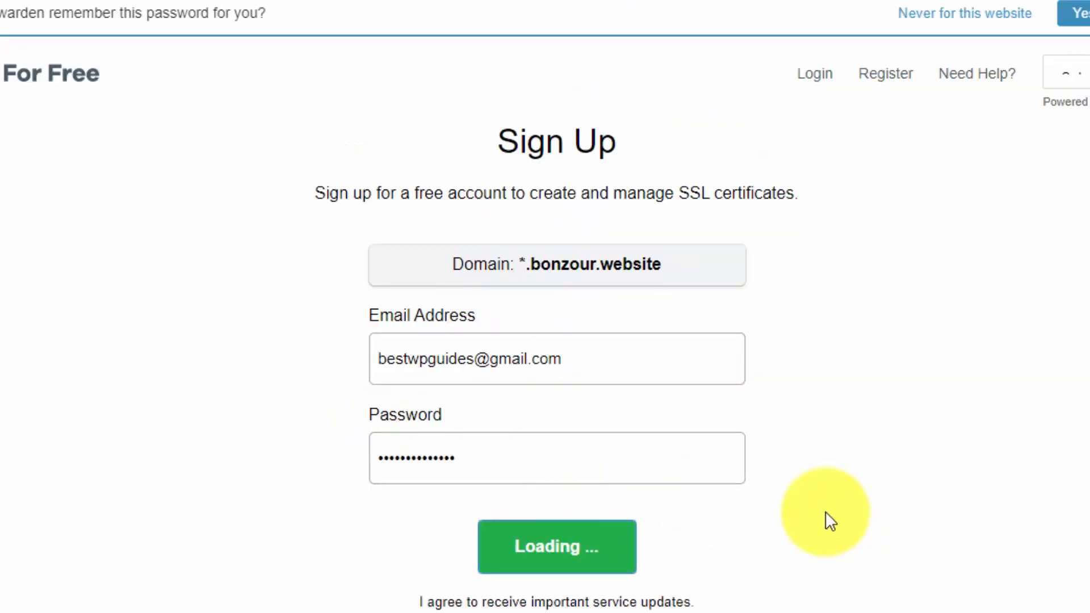
left_click(556, 546)
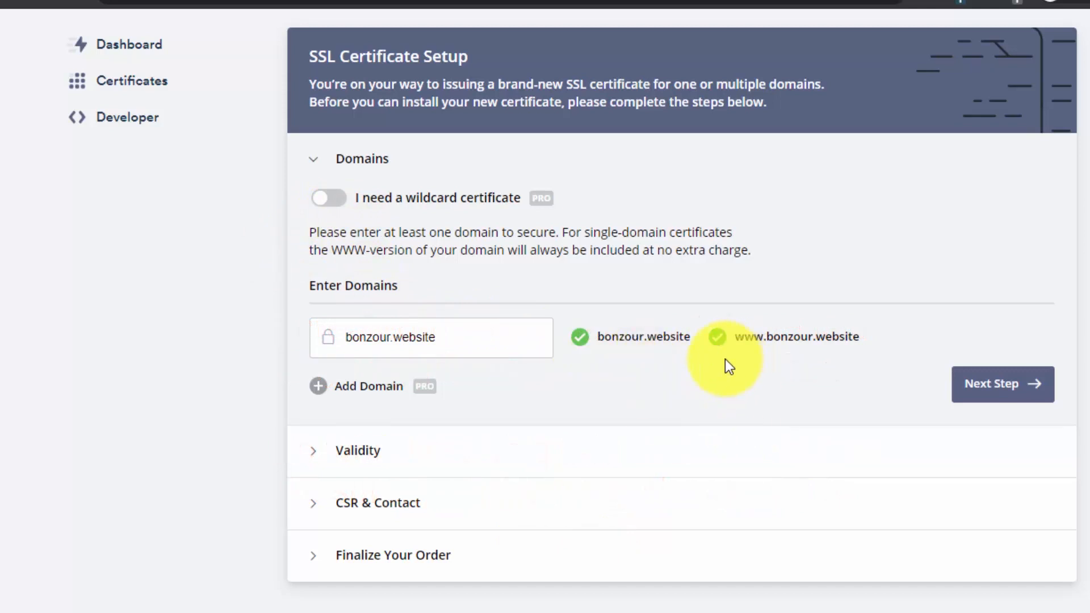
mouse_move(306, 407)
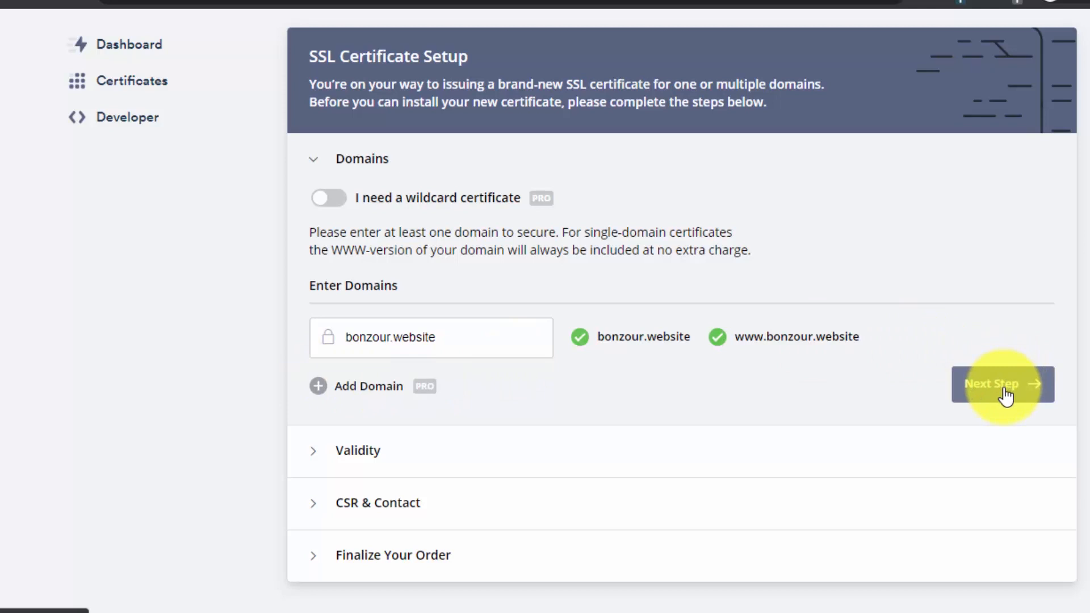
Confirm domains, keep 90-day validity and auto-generated CSR, and finalize on the Free plan.
left_click(1003, 383)
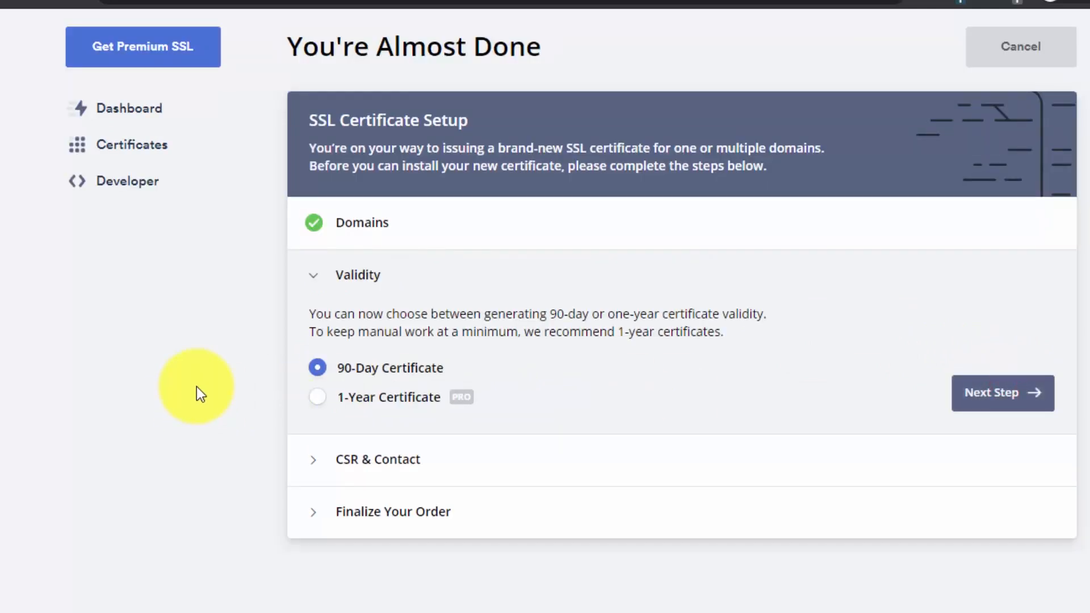
mouse_move(532, 339)
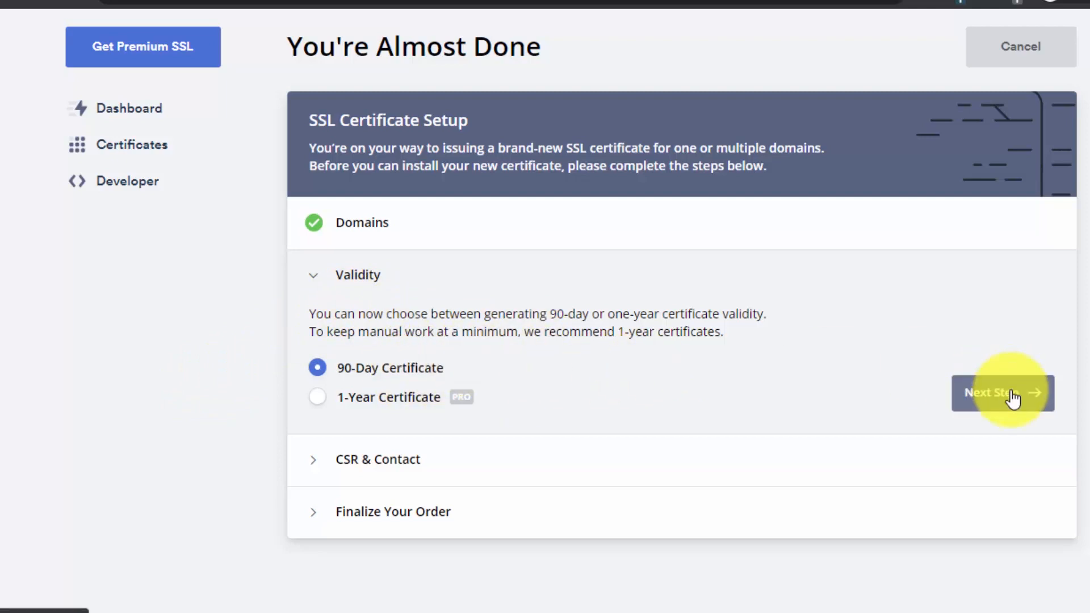
left_click(1000, 392)
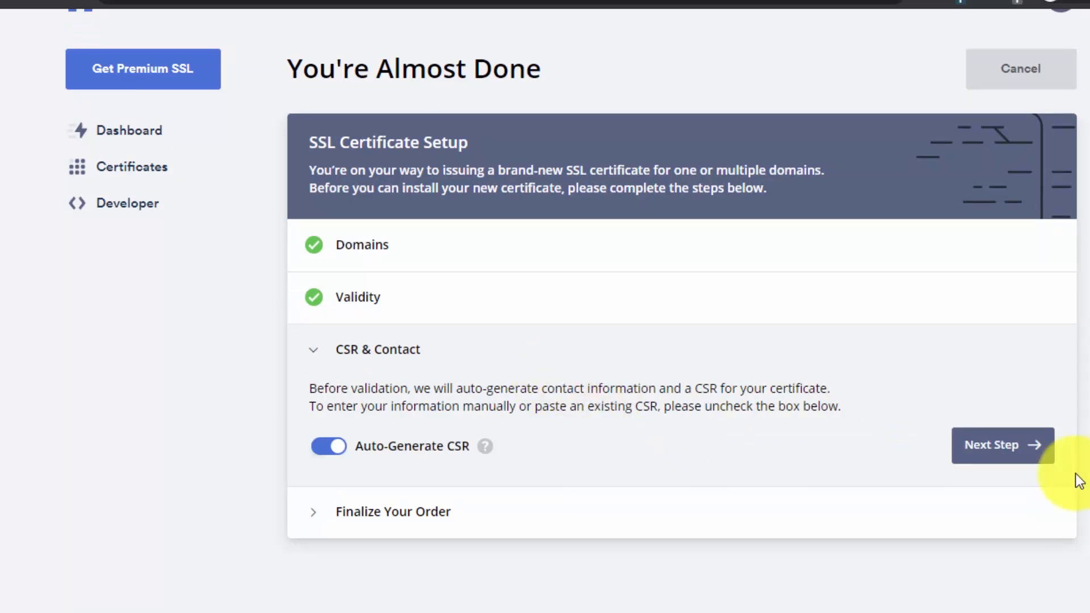
left_click(1002, 445)
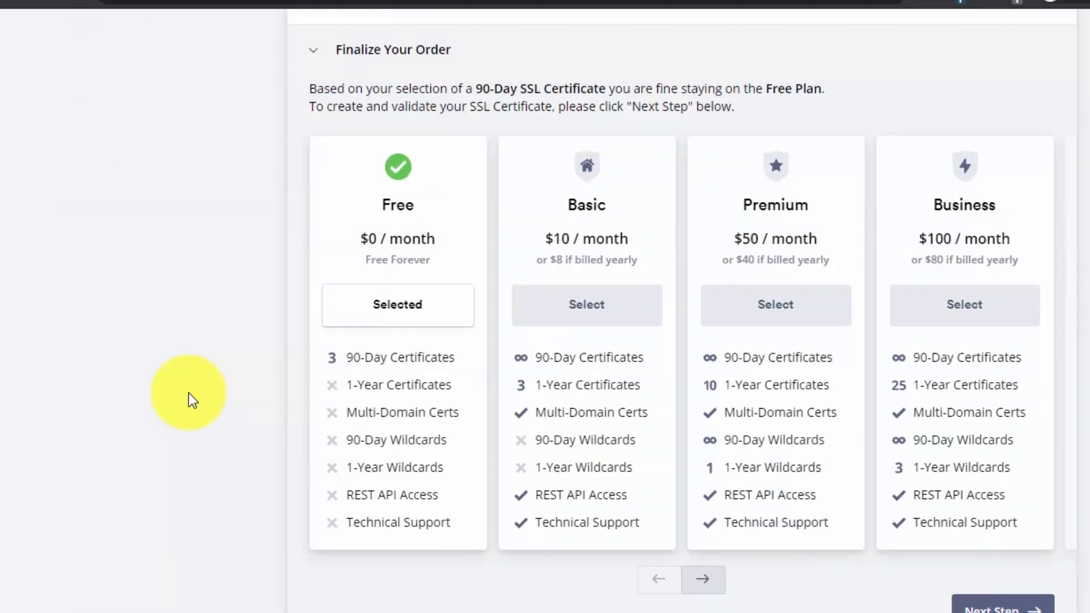
scroll("down", 3)
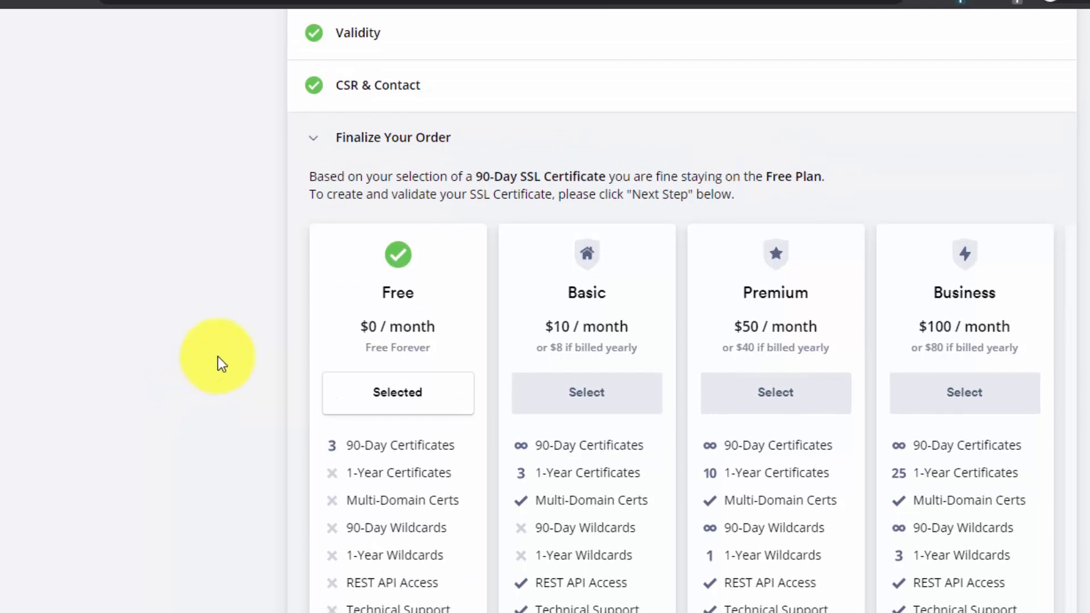
scroll("down", 3)
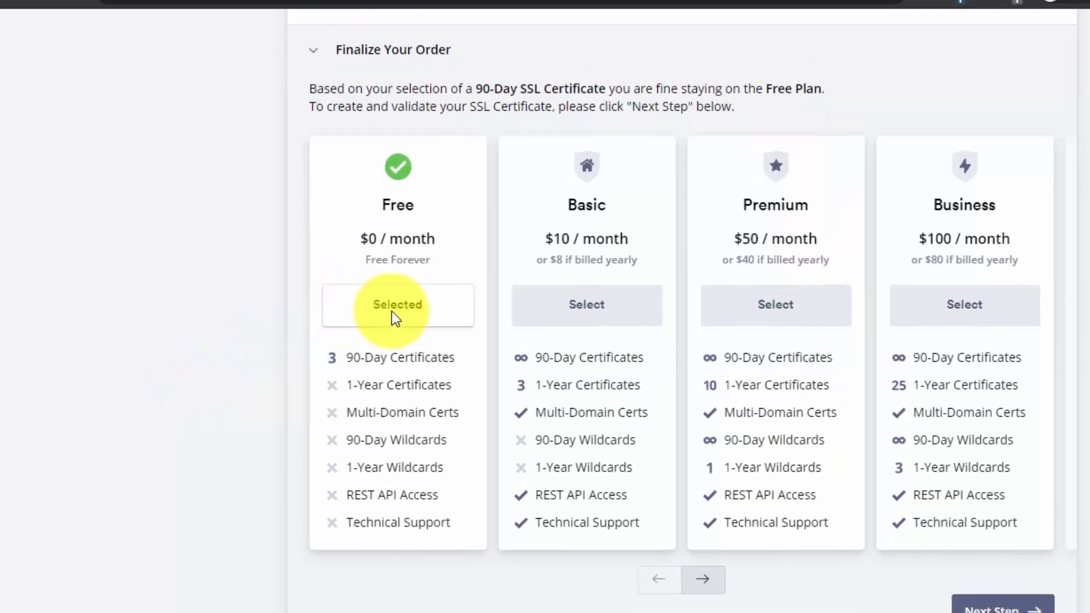
scroll("down", 3)
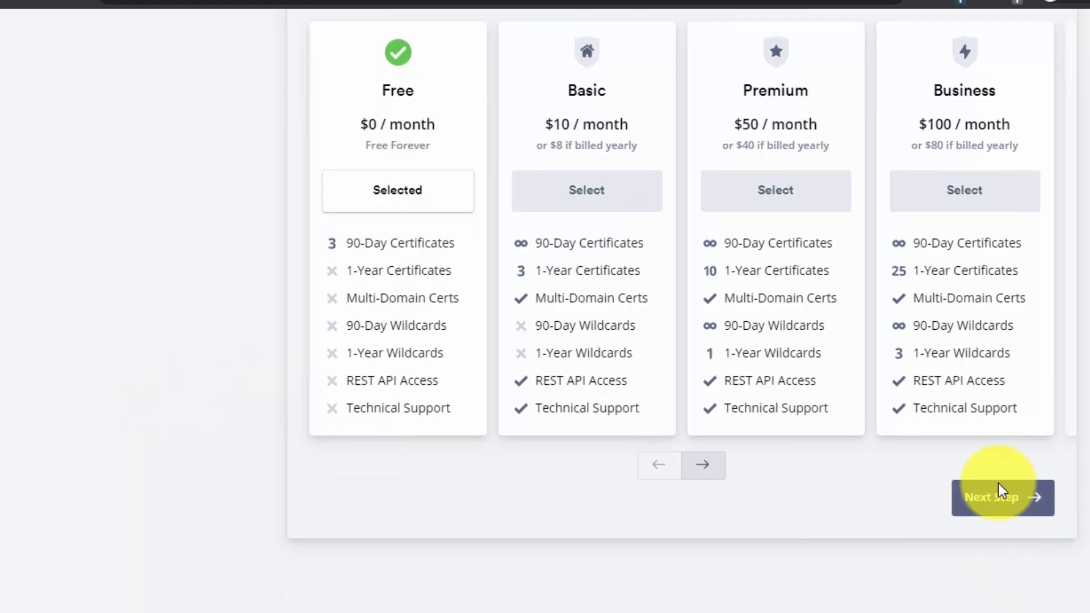
left_click(1002, 497)
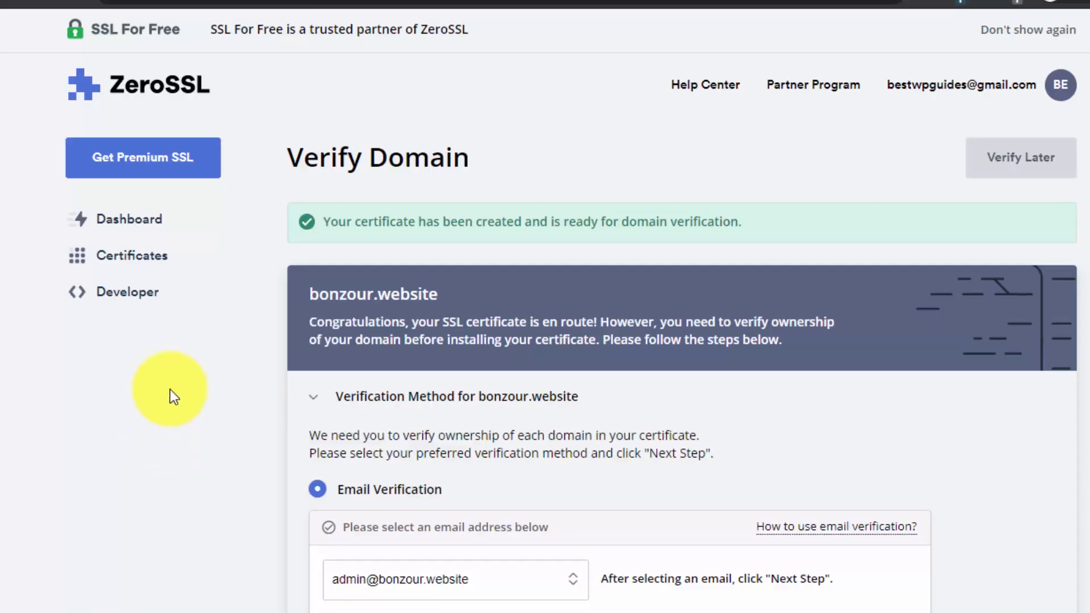
mouse_move(490, 248)
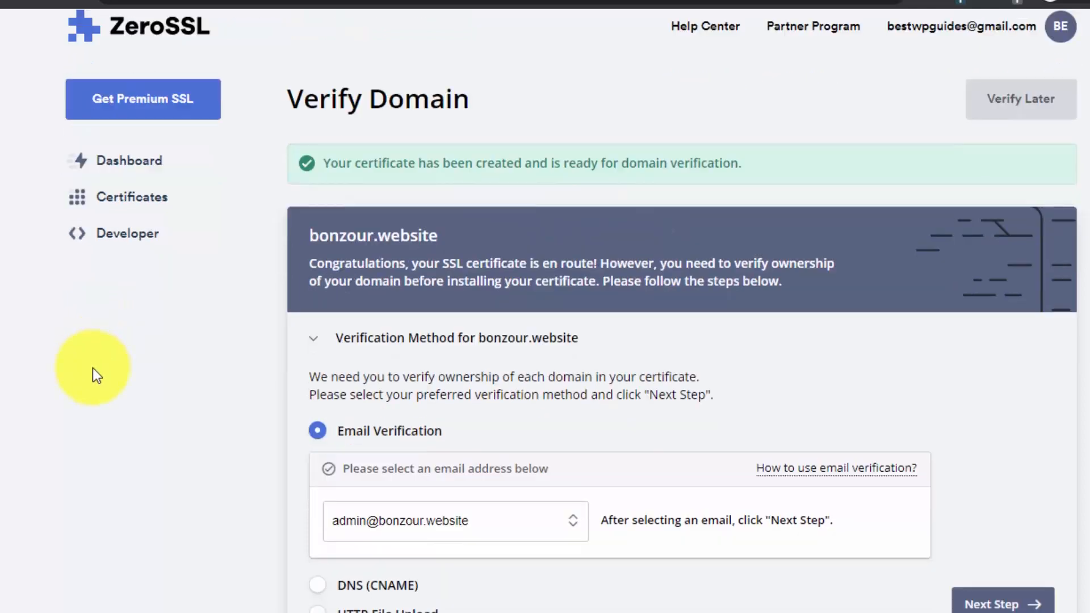
Choose HTTP File Upload verification and download its auth file.
scroll("down", 3)
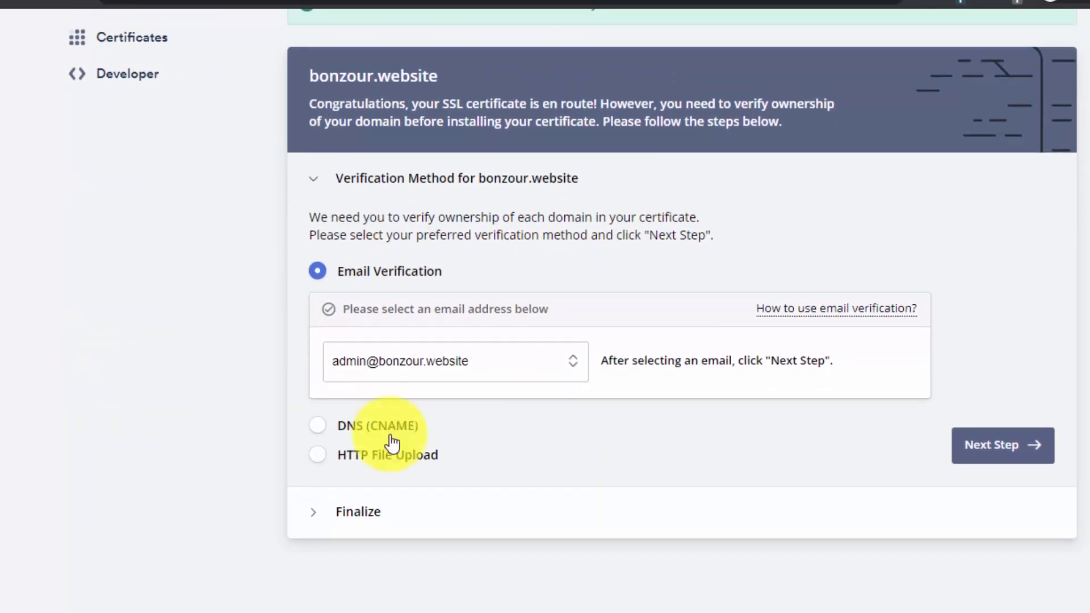
mouse_move(462, 349)
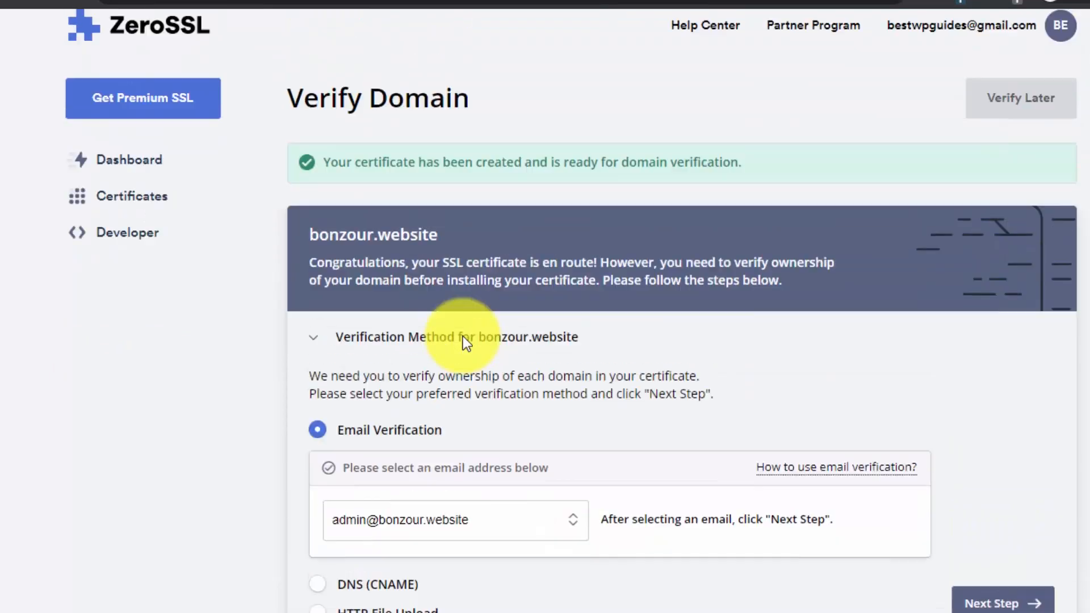
scroll("down", 3)
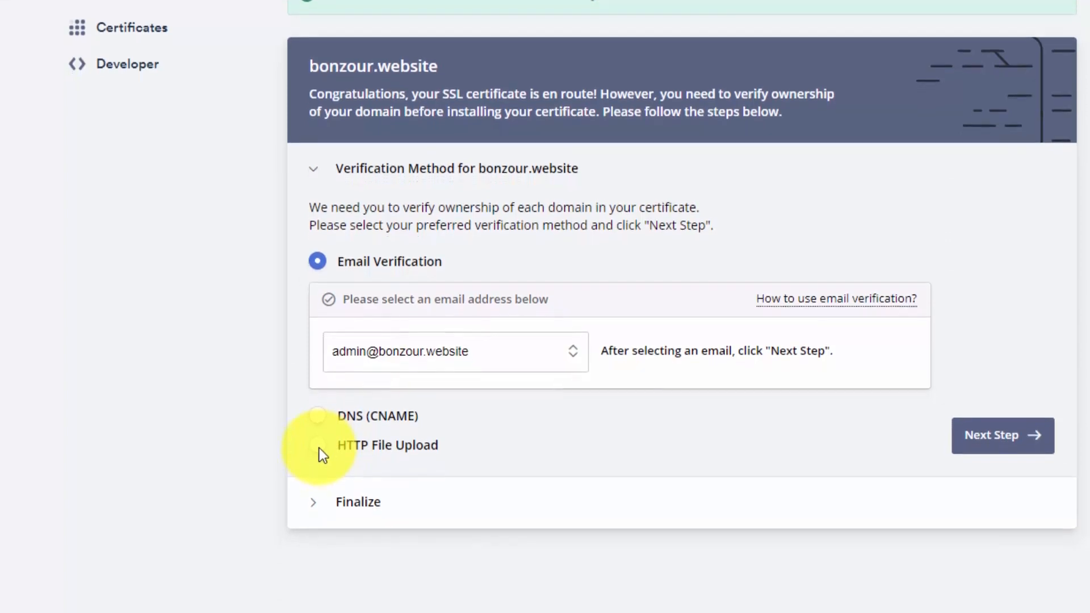
left_click(347, 444)
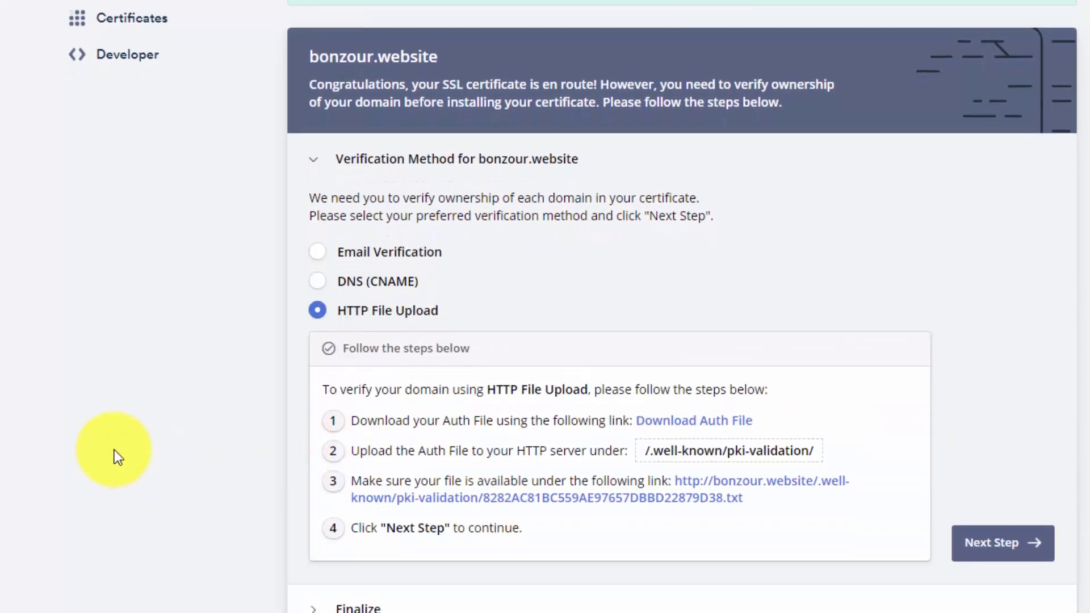
scroll("down", 3)
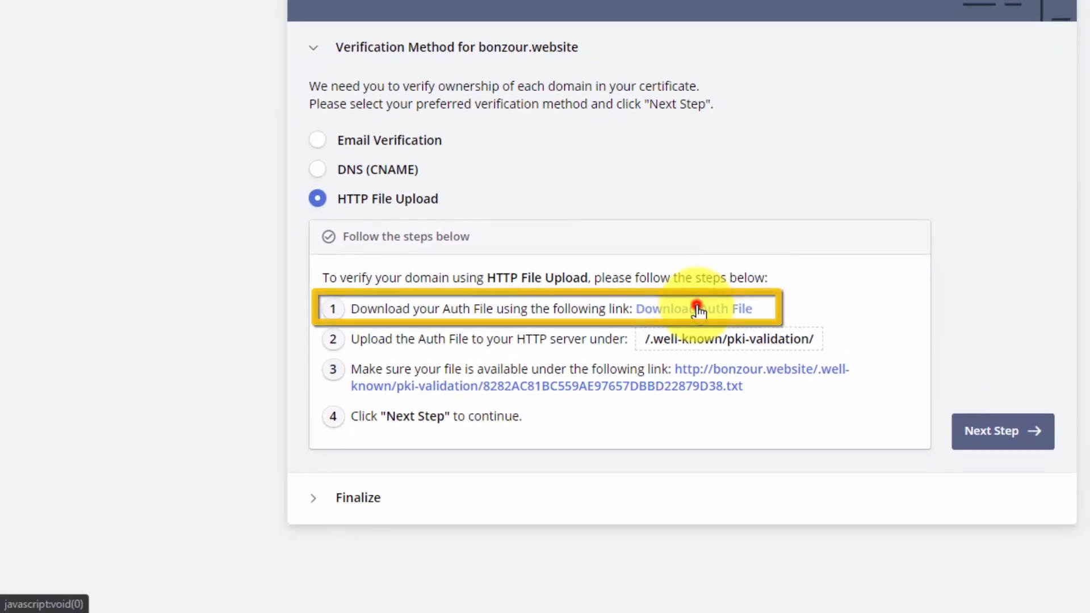
left_click(697, 309)
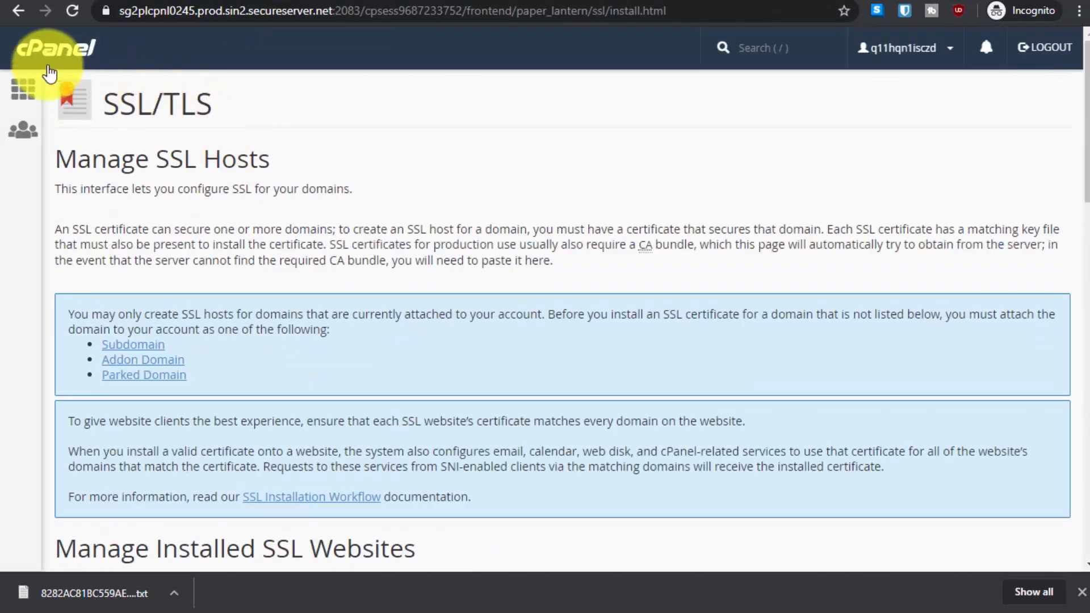
Open cPanel File Manager in the public_html folder.
right_click(41, 101)
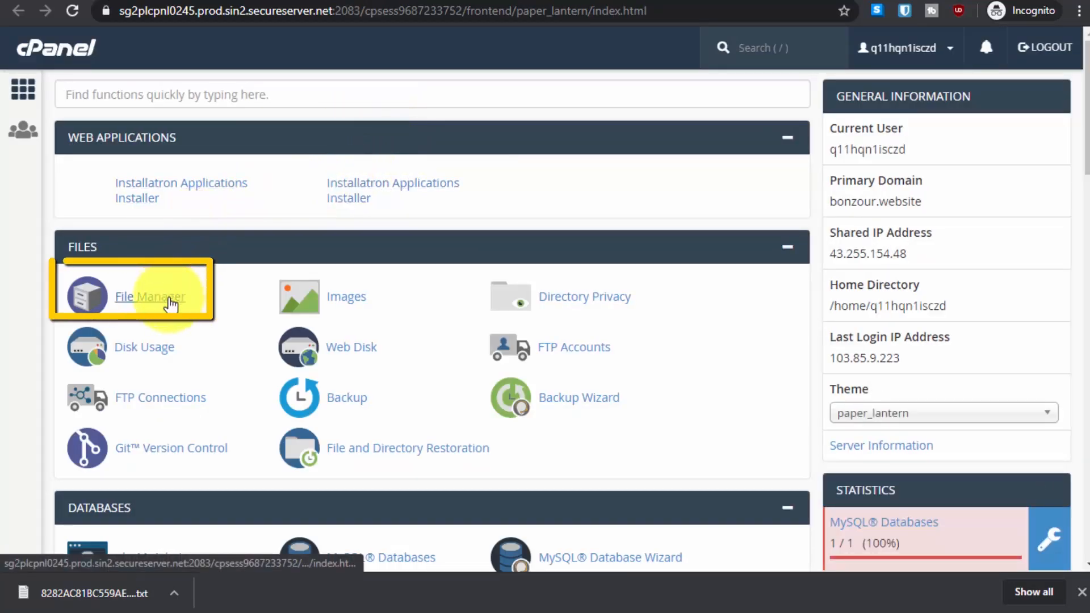
left_click(148, 296)
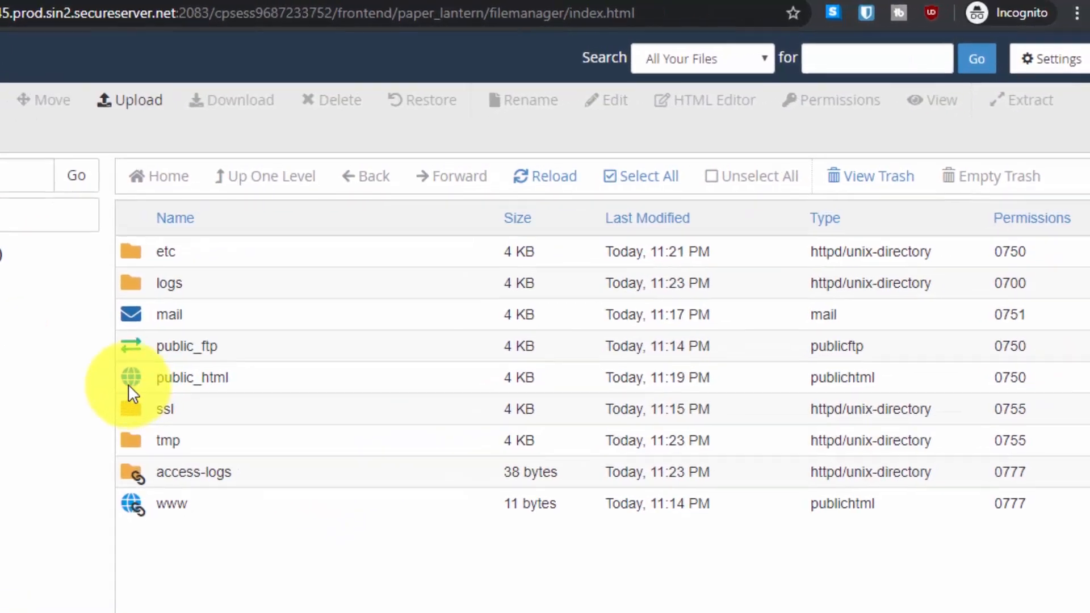
double_click(191, 377)
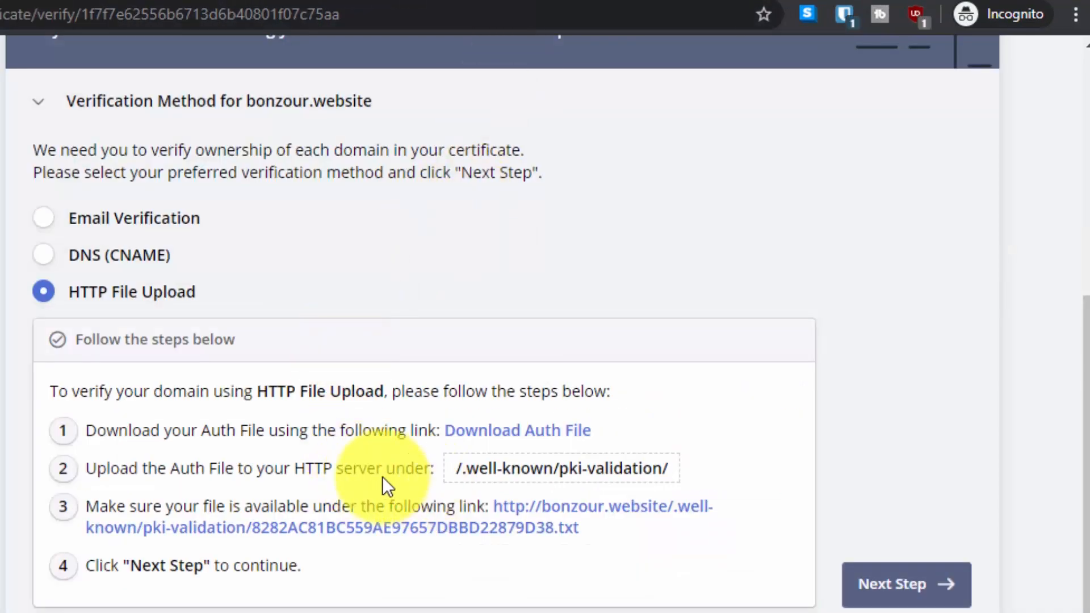
Enable Show Hidden Files (dotfiles) in File Manager settings, save, and reopen it.
left_click(560, 467)
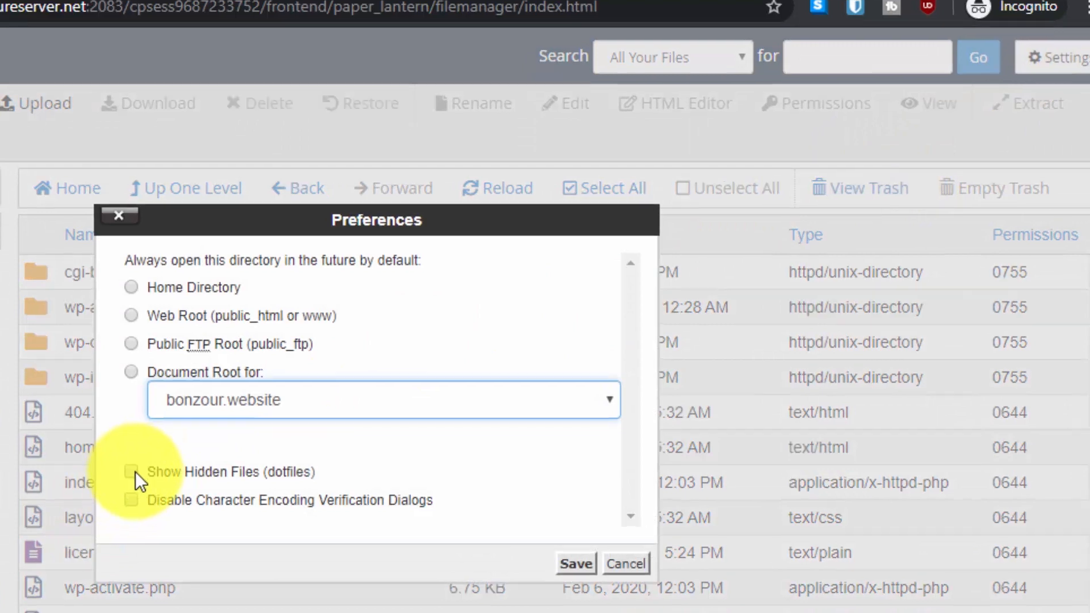
left_click(131, 472)
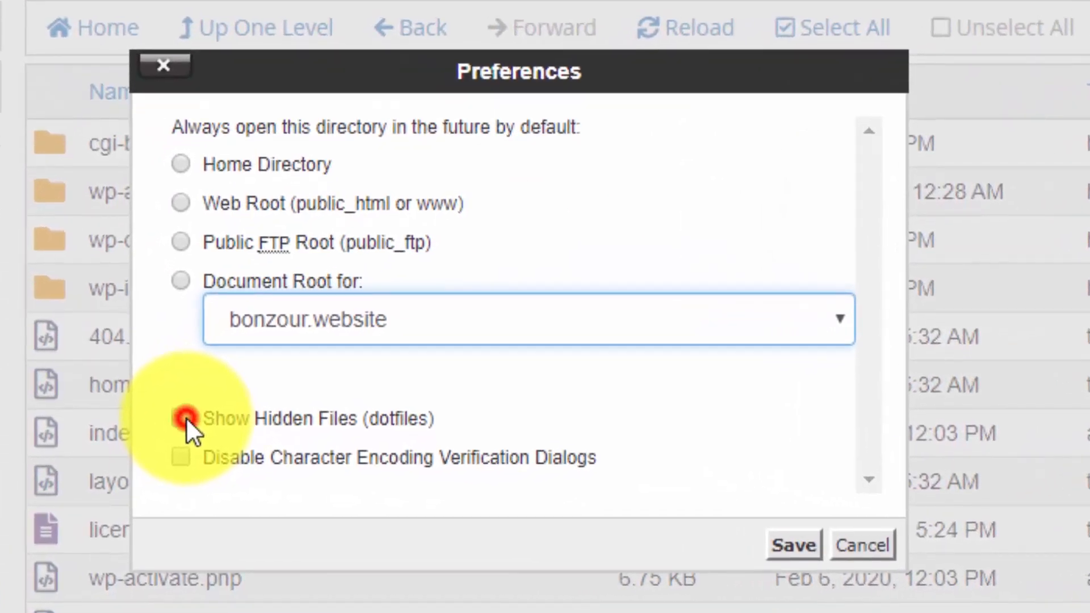
left_click(792, 544)
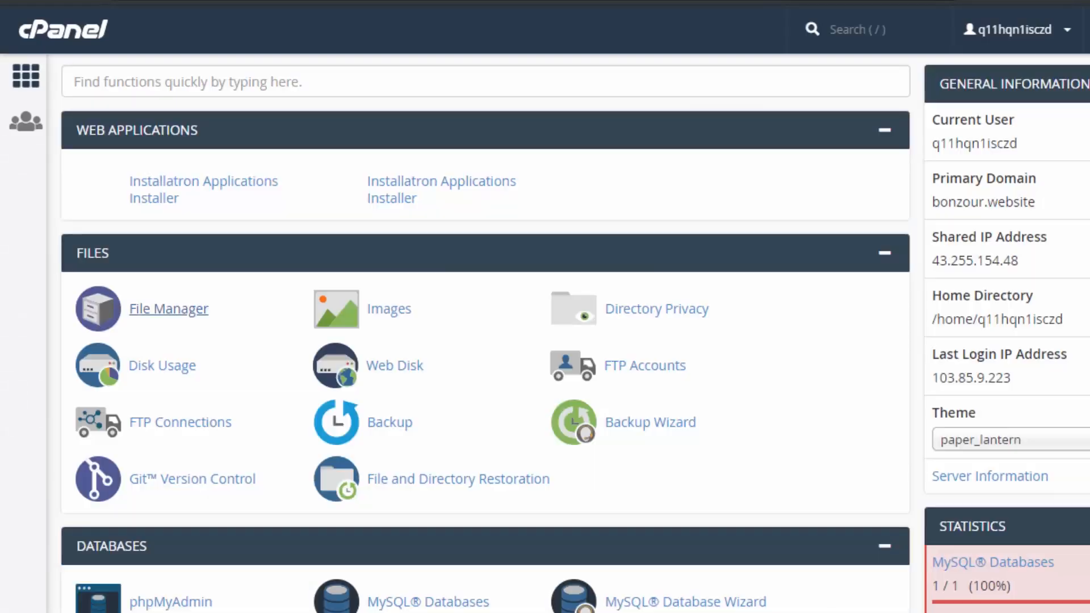
left_click(168, 308)
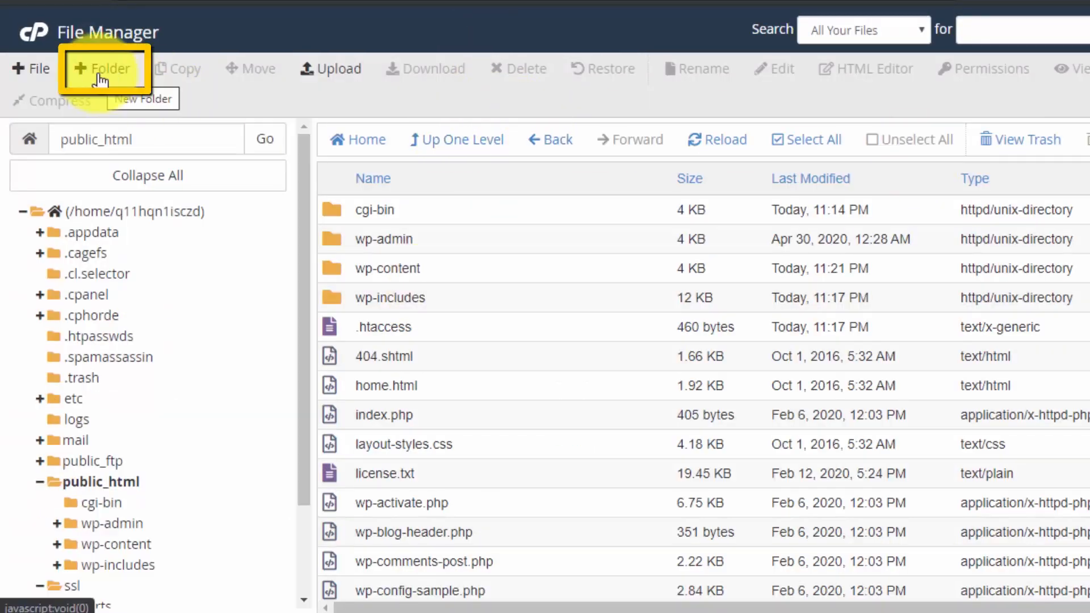
Create and open the .well-known folder inside public_html.
left_click(103, 69)
type(".well-known")
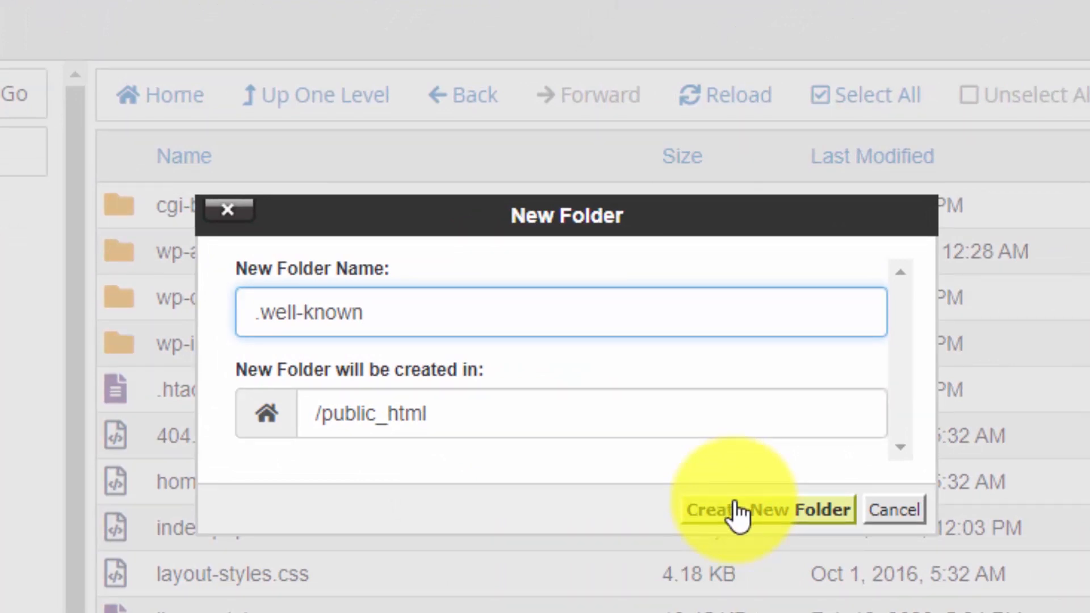
left_click(769, 509)
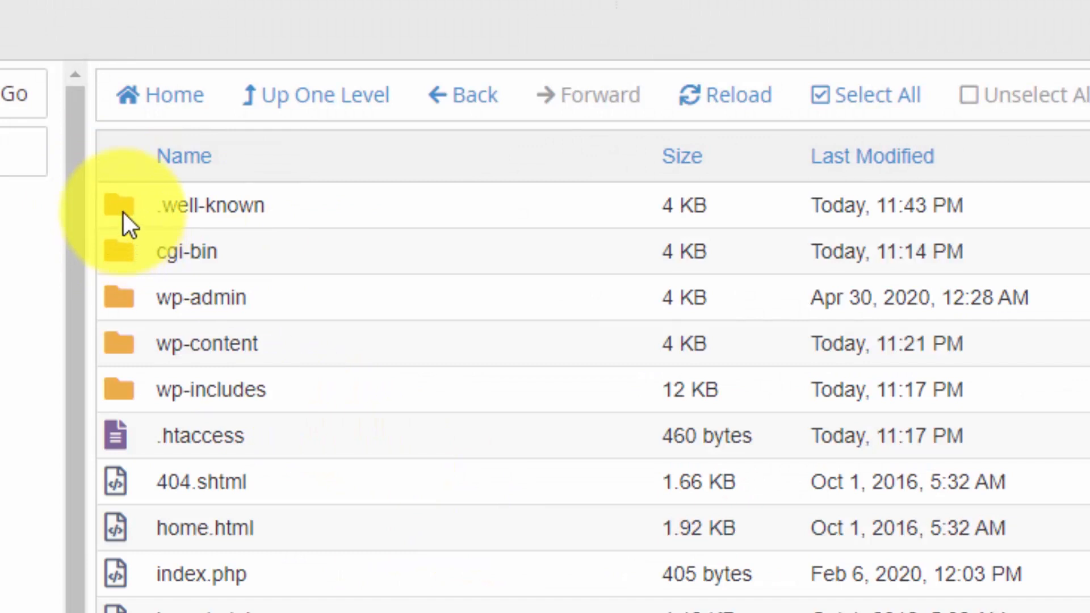
left_click(125, 205)
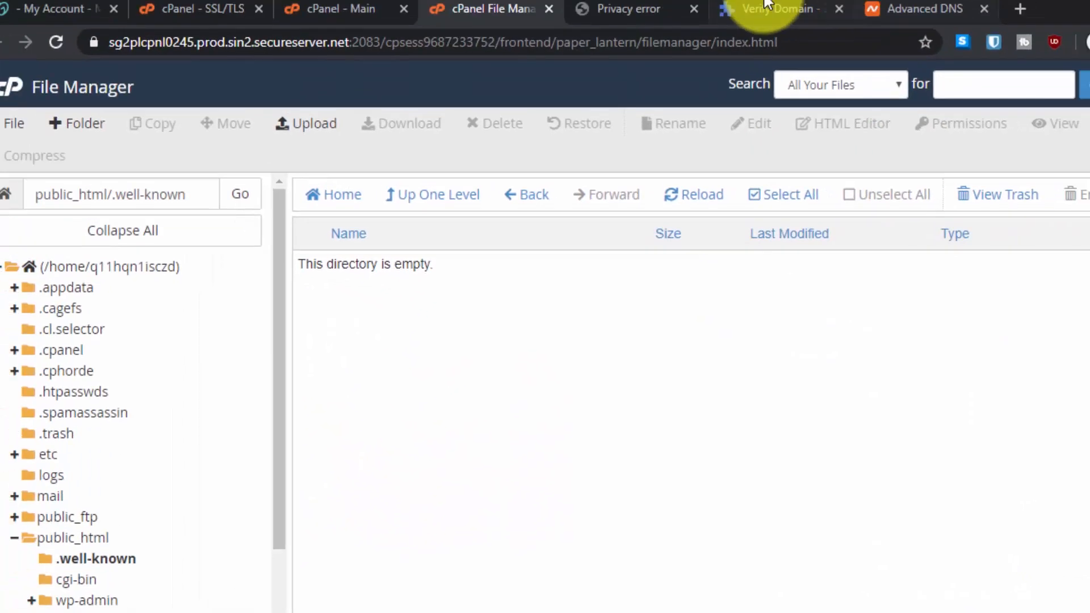
left_click(778, 10)
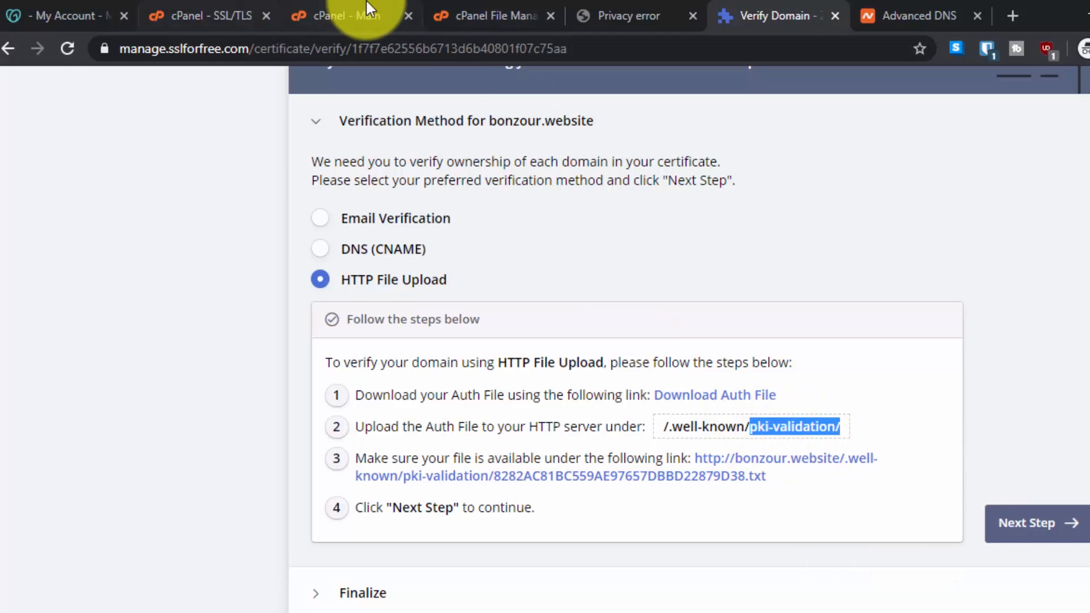
left_click(493, 15)
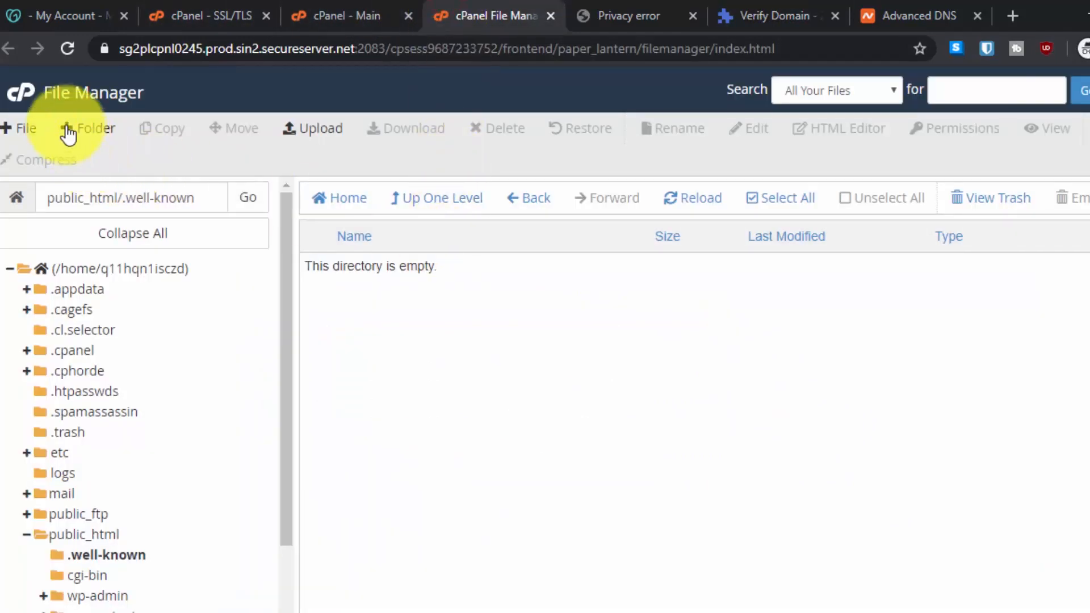
Create the pki-validation folder inside .well-known and open its upload page.
left_click(87, 128)
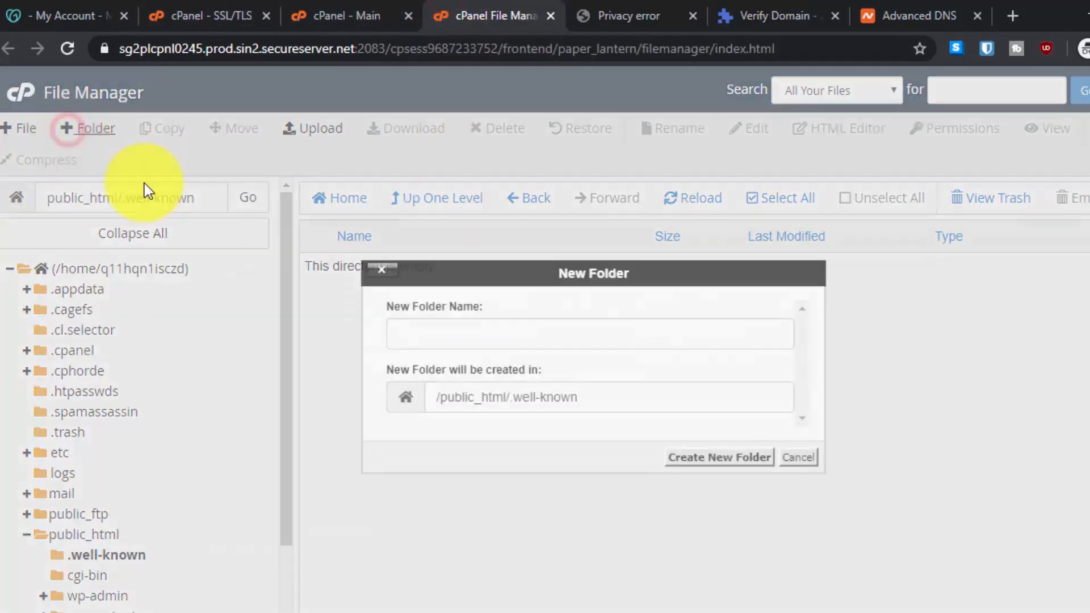
type("pki-validation/")
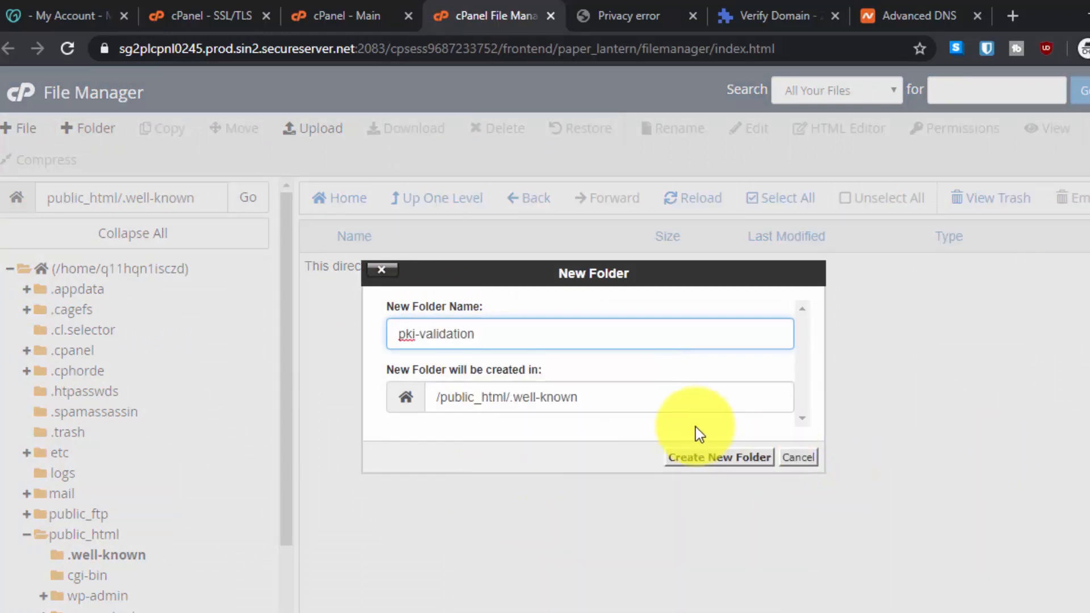
left_click(718, 456)
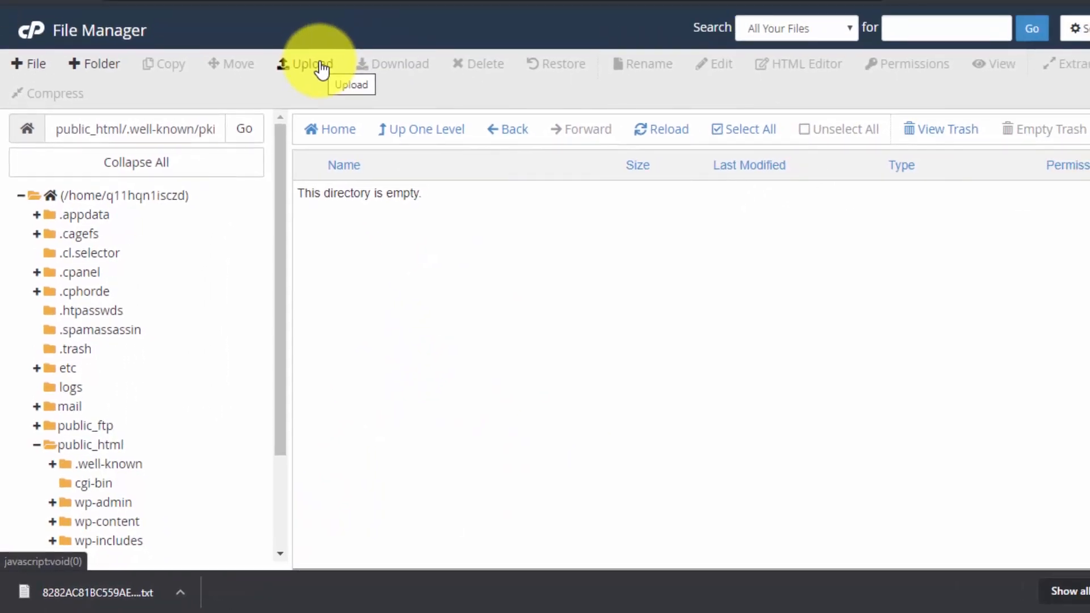
left_click(310, 63)
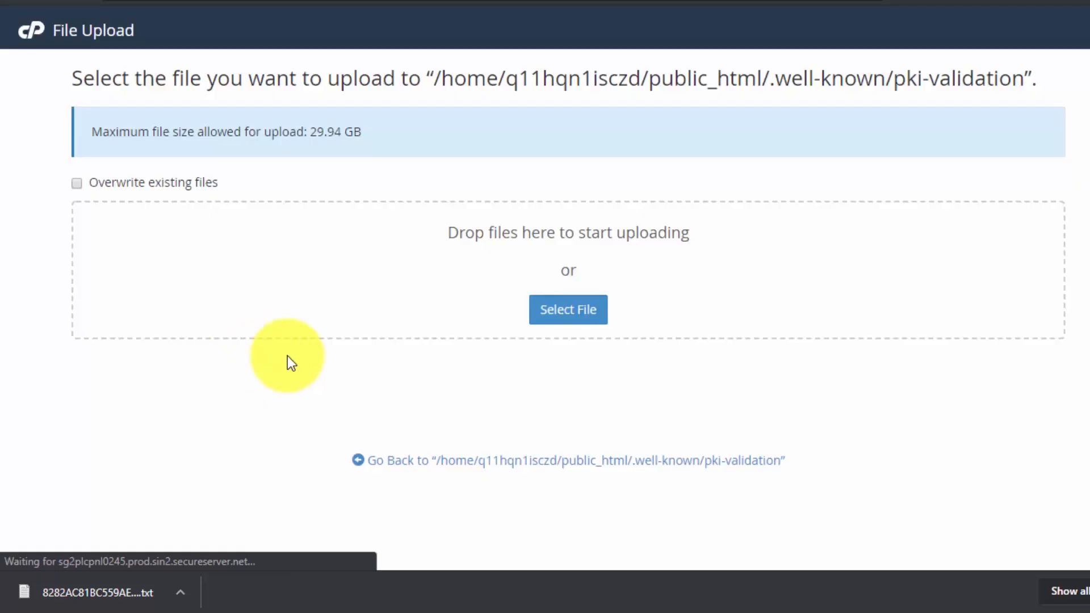
Drop the ZeroSSL auth .txt file into pki-validation and return to that folder.
left_click_drag(289, 359, 396, 319)
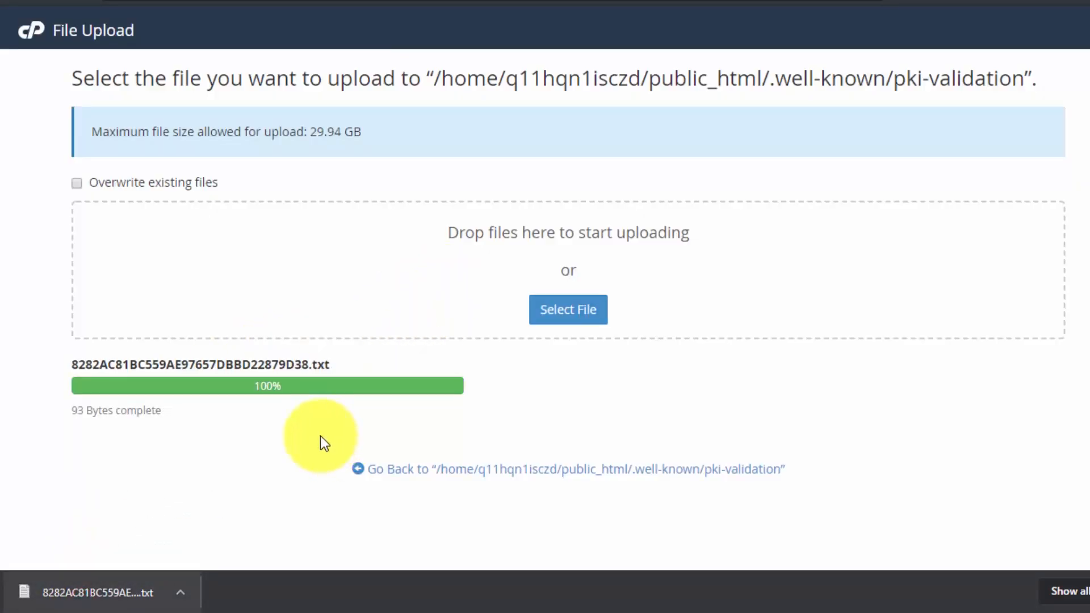
mouse_move(487, 469)
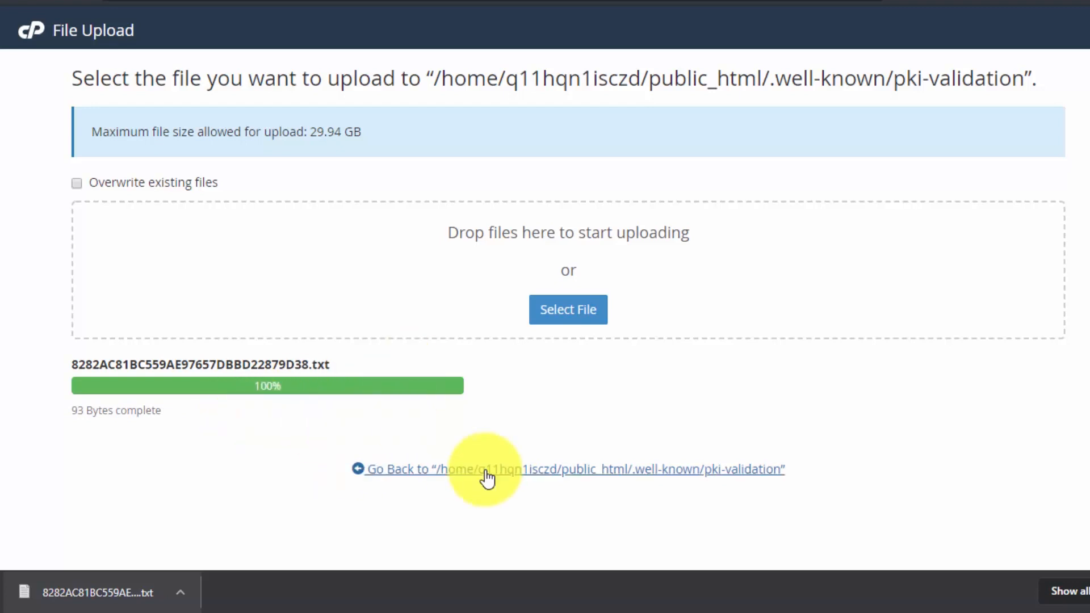
left_click(486, 470)
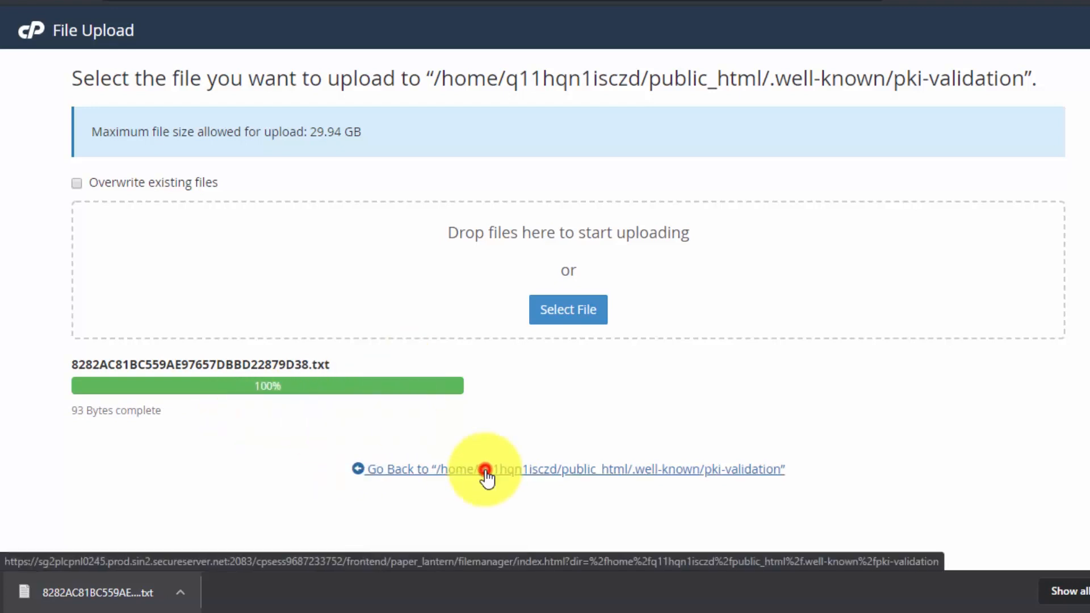
left_click(486, 468)
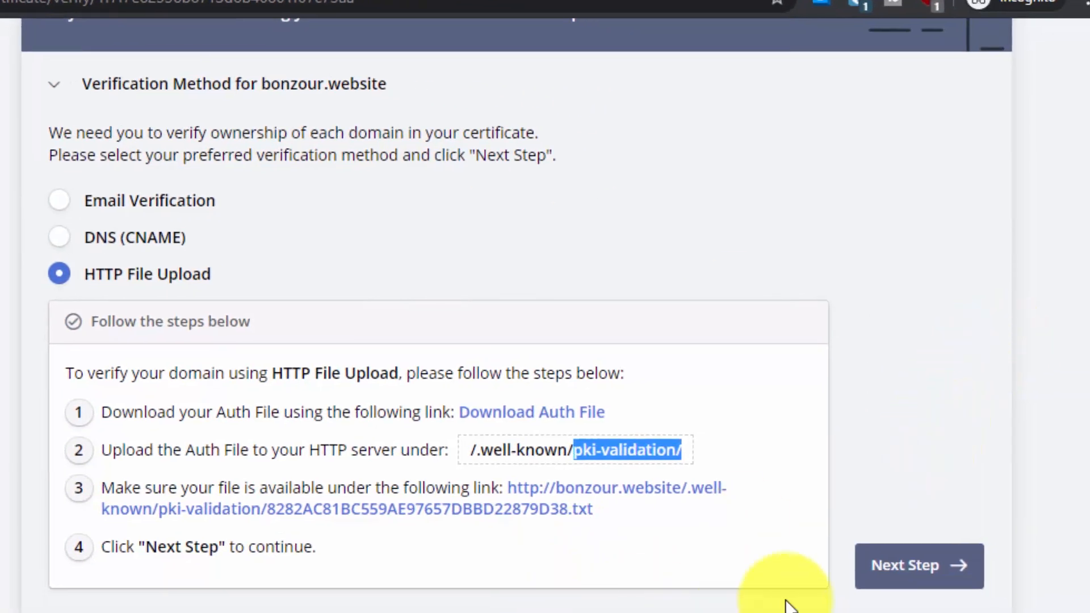
Advance to Finalize and run Verify Domain for bonzour.website.
left_click(916, 566)
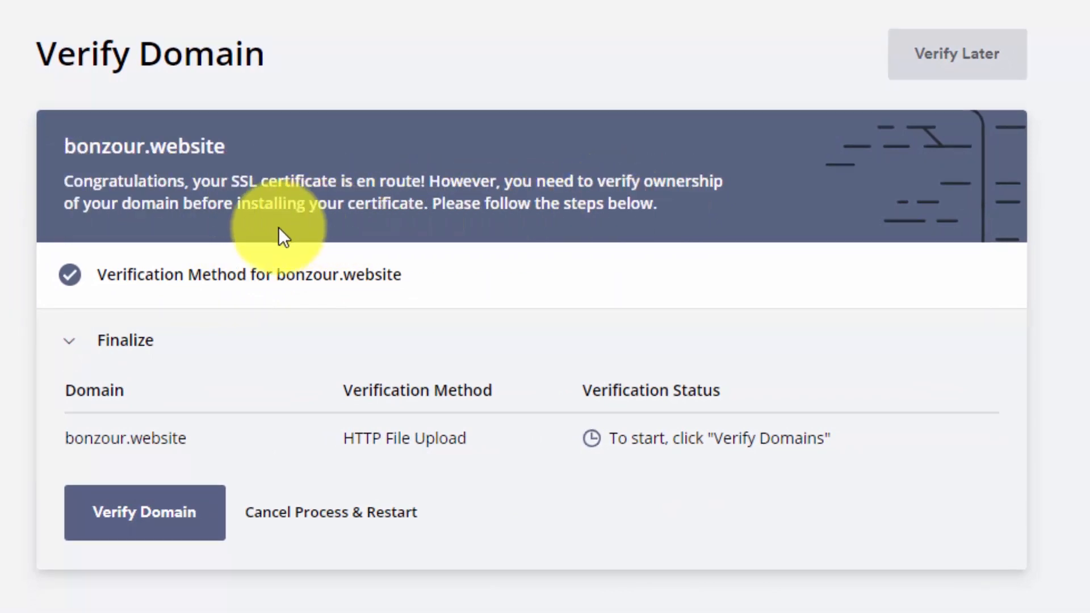
mouse_move(478, 548)
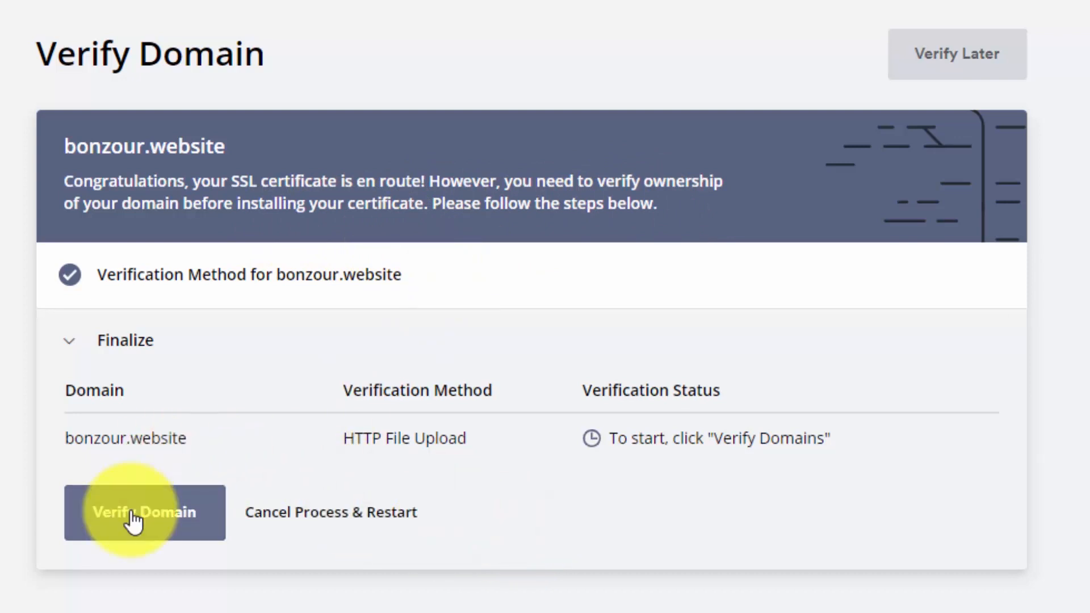
left_click(144, 512)
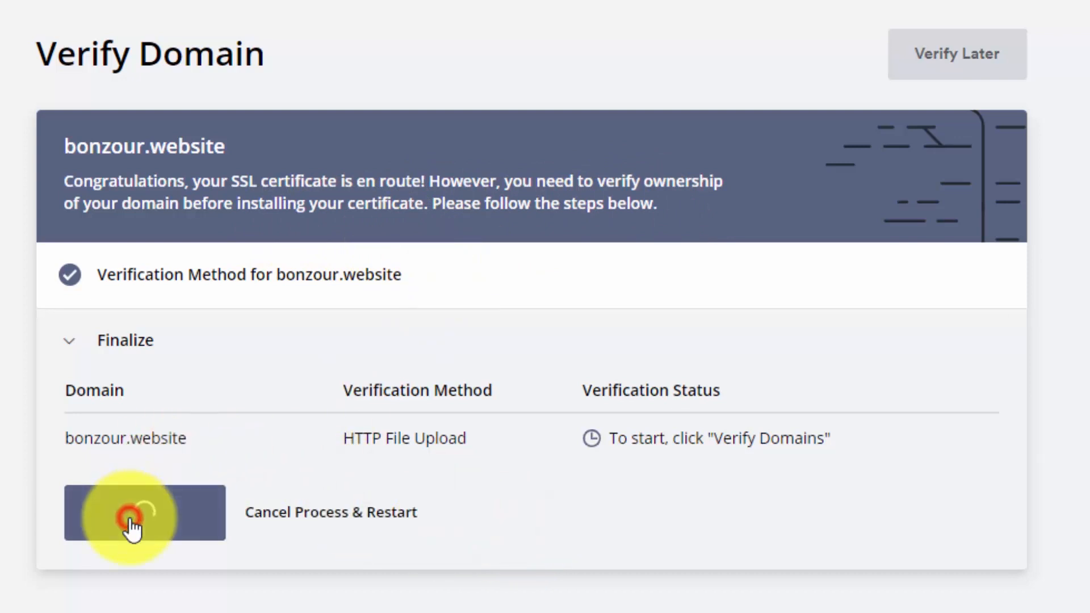
left_click(144, 512)
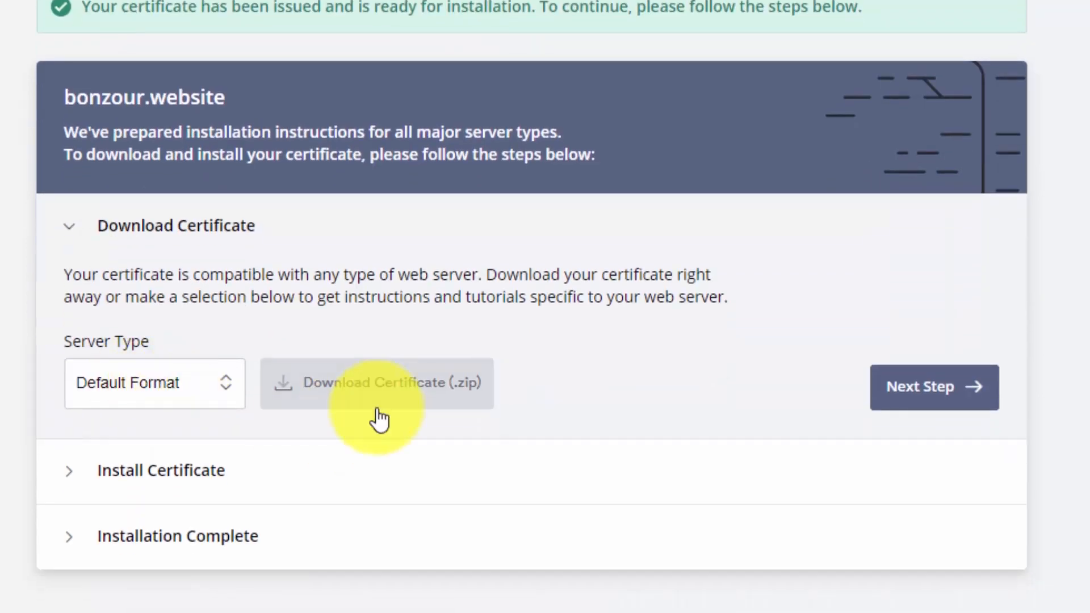
Download the bonzour.website certificate .zip and use its menu in Chrome's download bar.
left_click(376, 383)
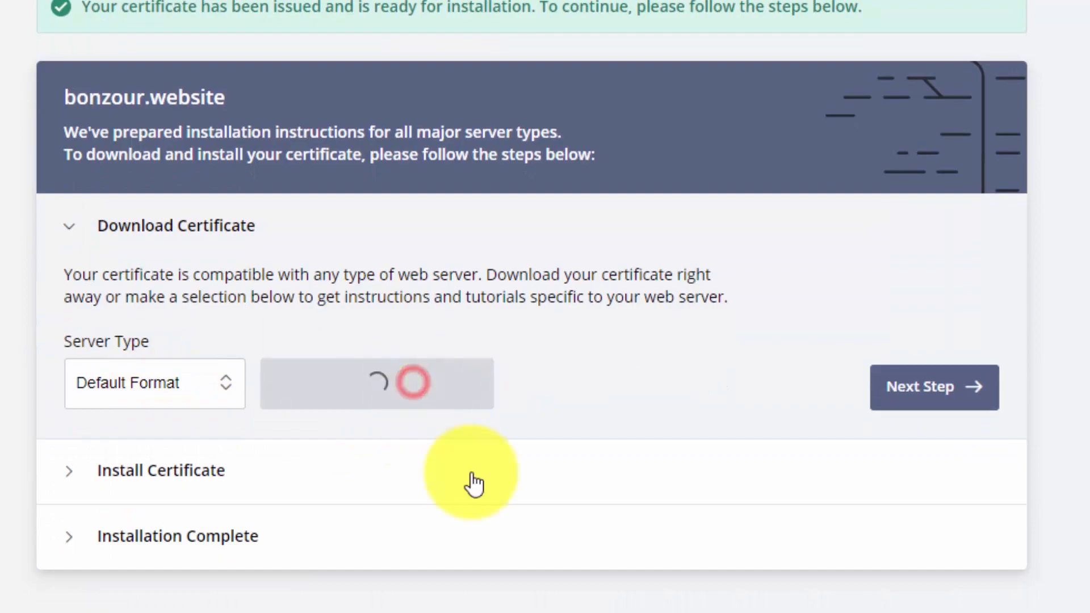
left_click(932, 386)
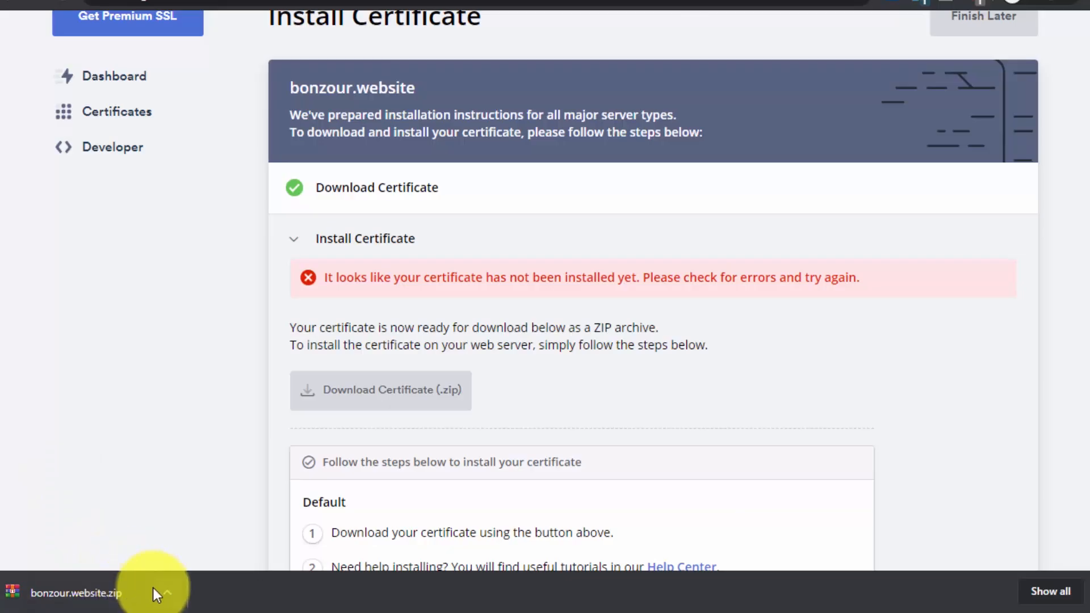
left_click(161, 592)
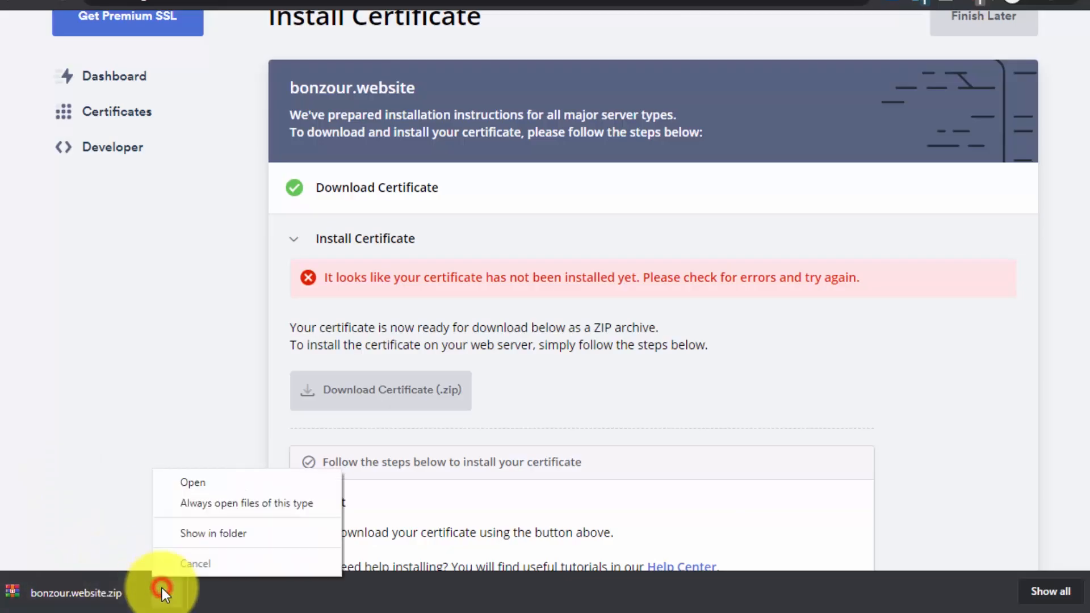
left_click(213, 533)
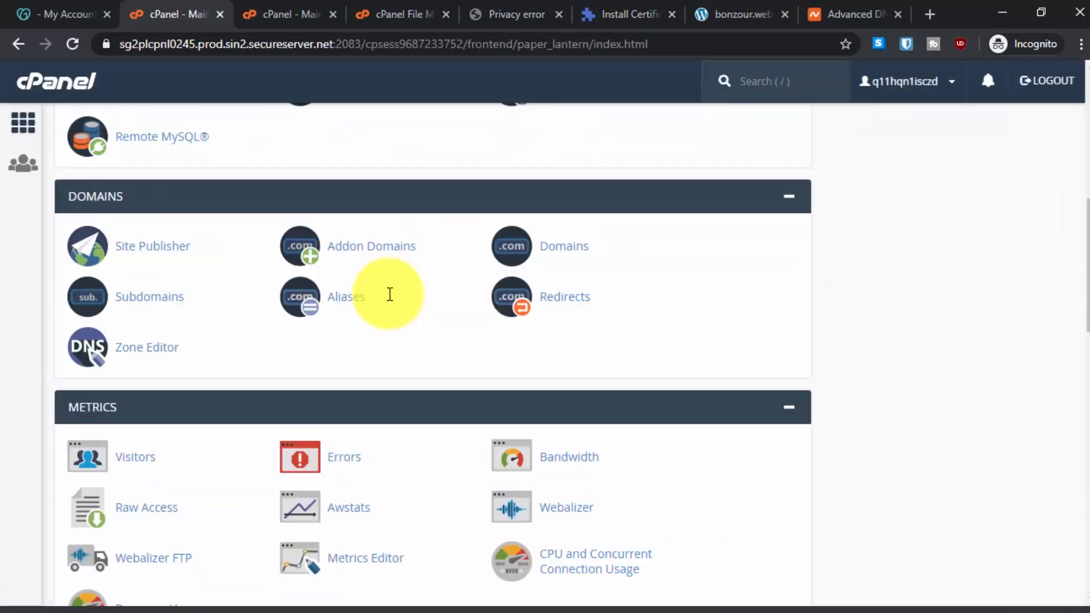
Upload private.key from Downloads under SSL/TLS Private Keys, then return to cPanel home.
scroll("down", 3)
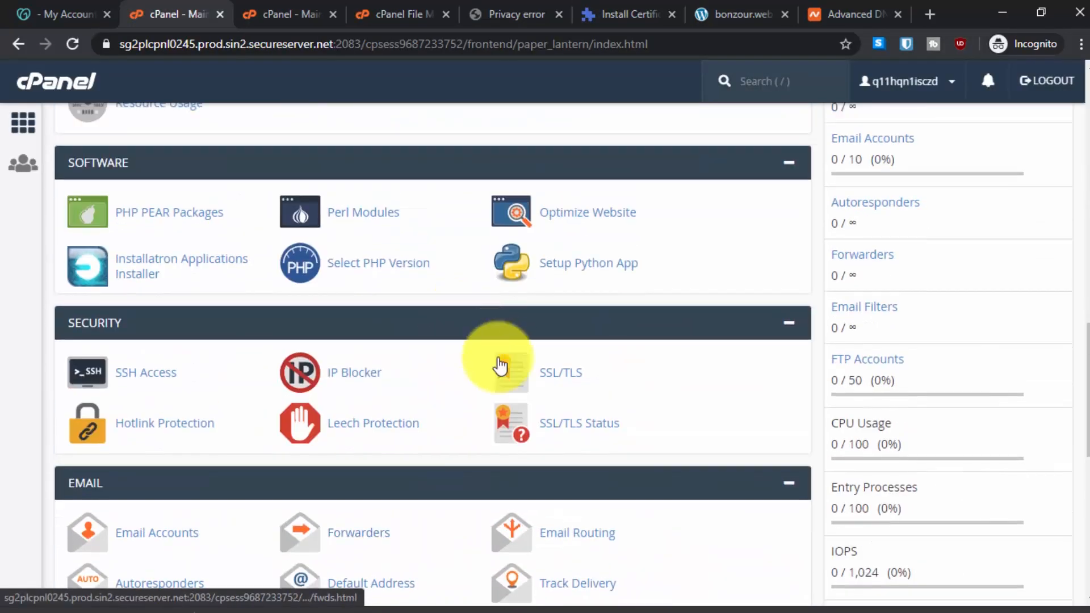
left_click(561, 372)
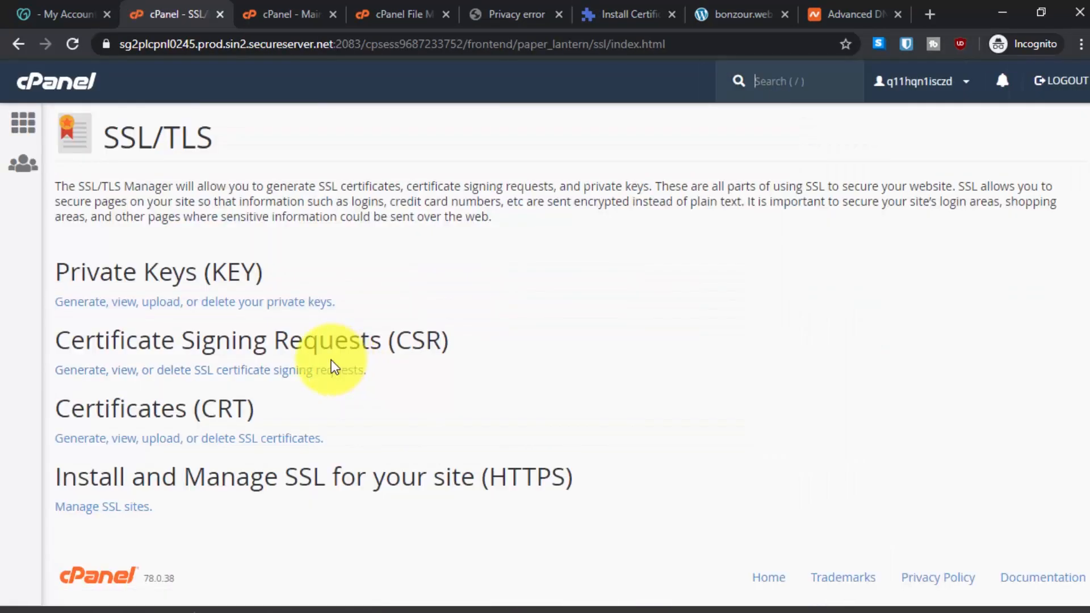
mouse_move(184, 278)
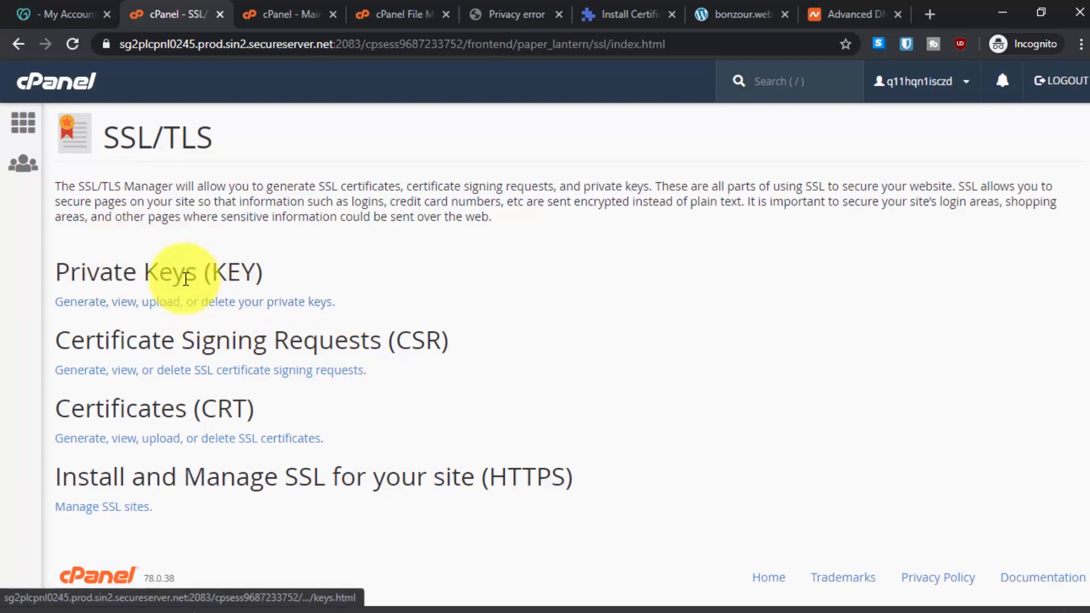
mouse_move(173, 304)
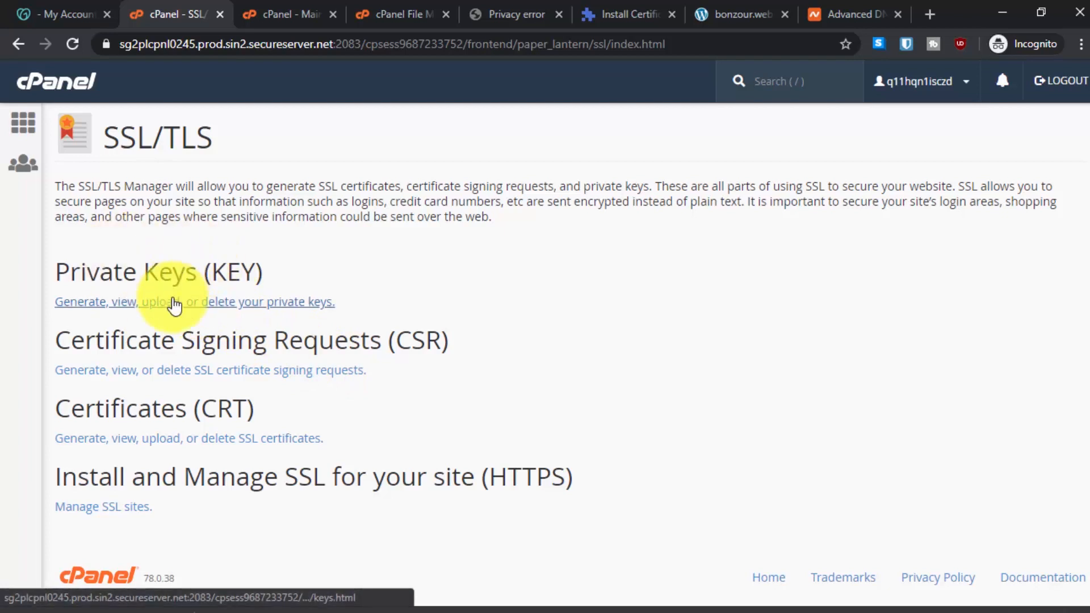
left_click(195, 301)
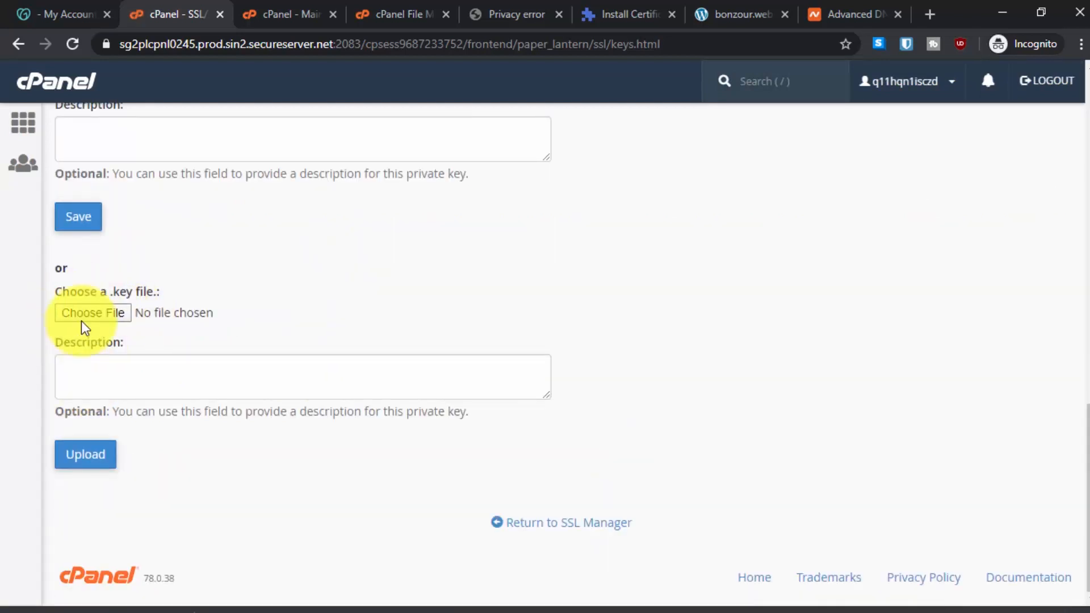
mouse_move(101, 316)
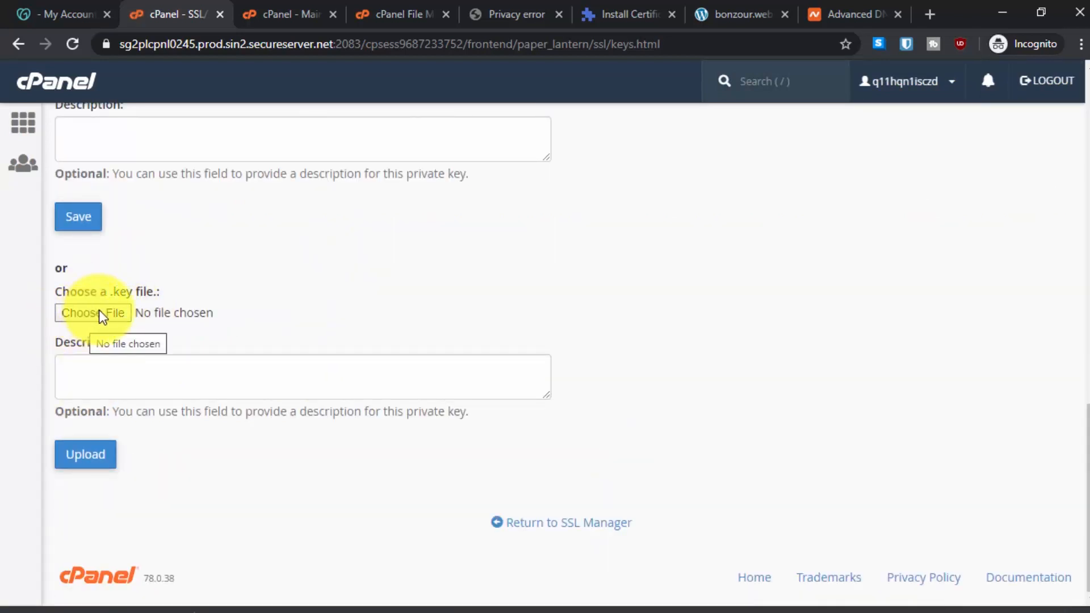
left_click(94, 313)
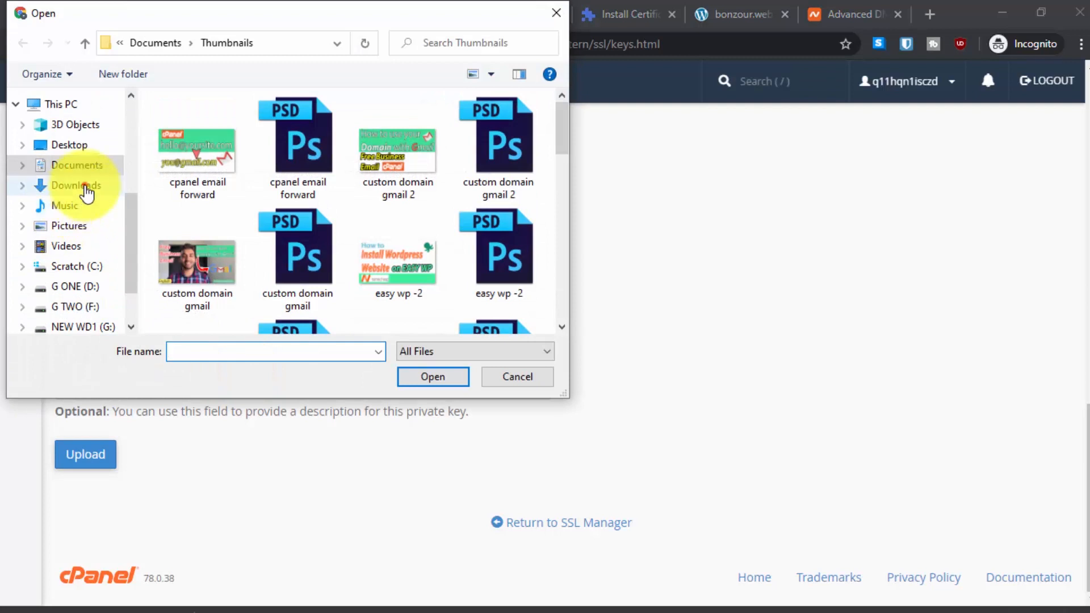
left_click(77, 185)
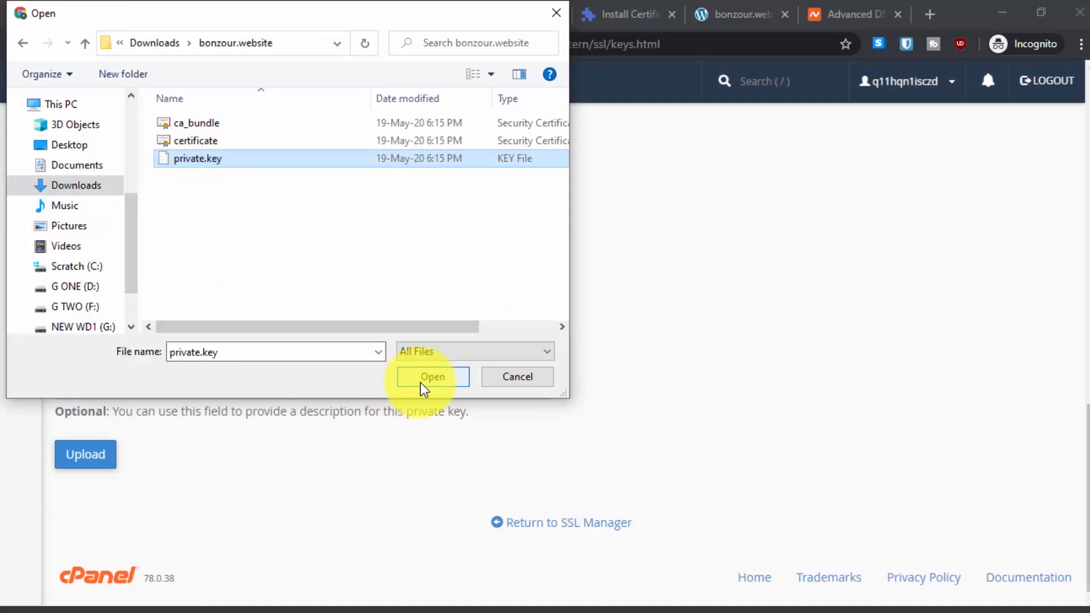
left_click(432, 375)
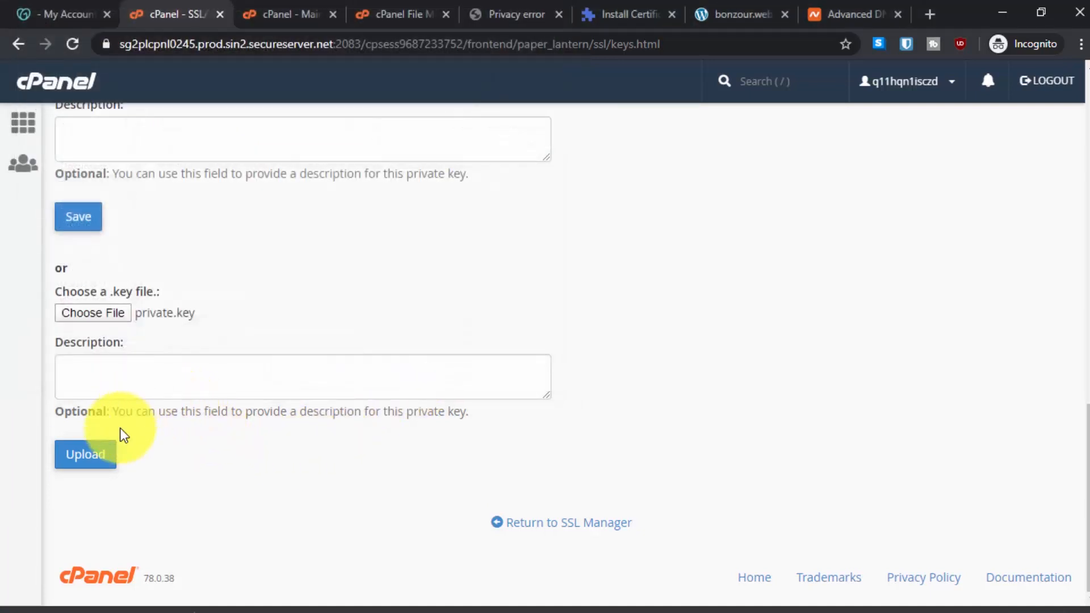
left_click(84, 454)
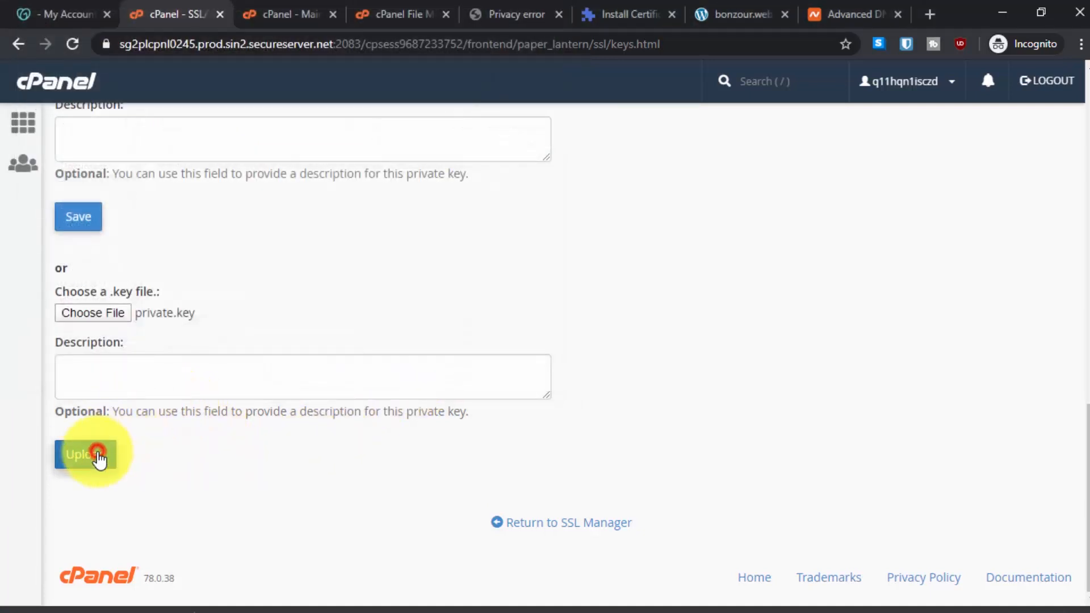
left_click(77, 454)
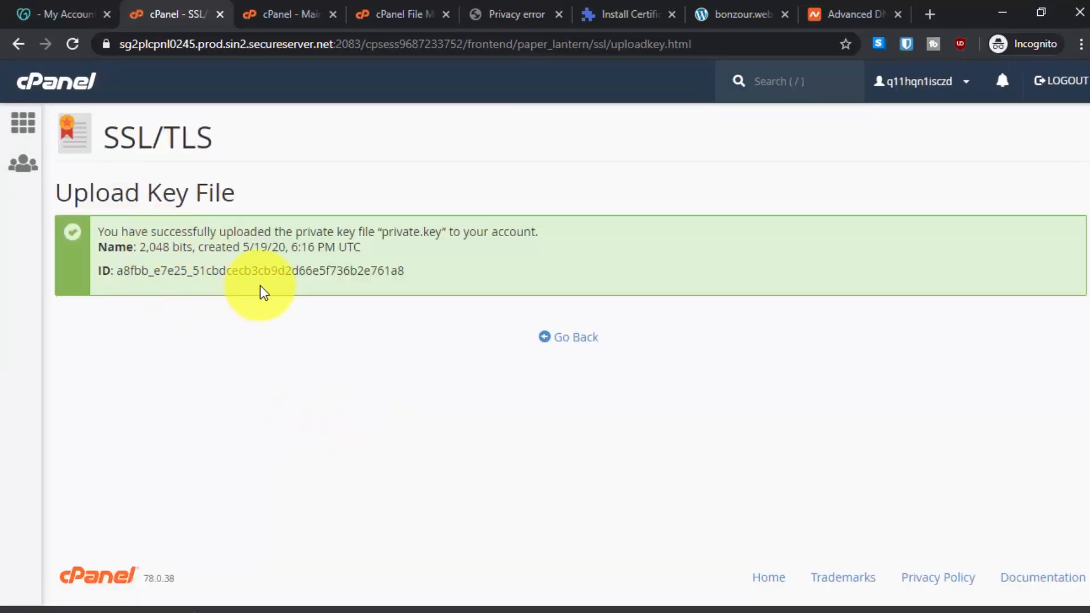
left_click(568, 337)
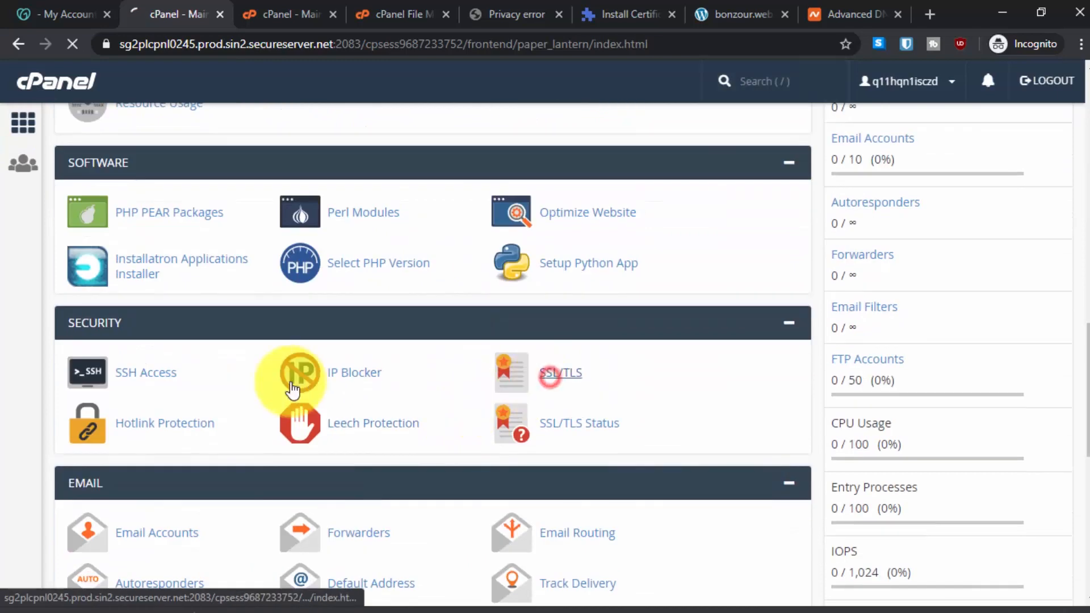
Upload certificate.crt from Downloads under SSL/TLS Certificates (CRT) for bonzour.website.
left_click(560, 372)
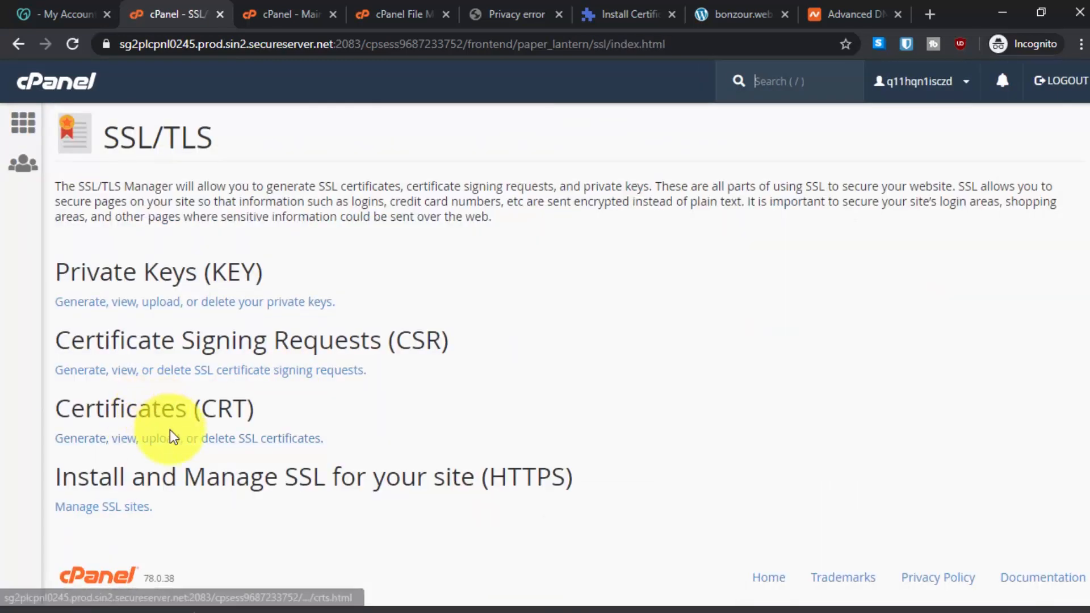
left_click(188, 438)
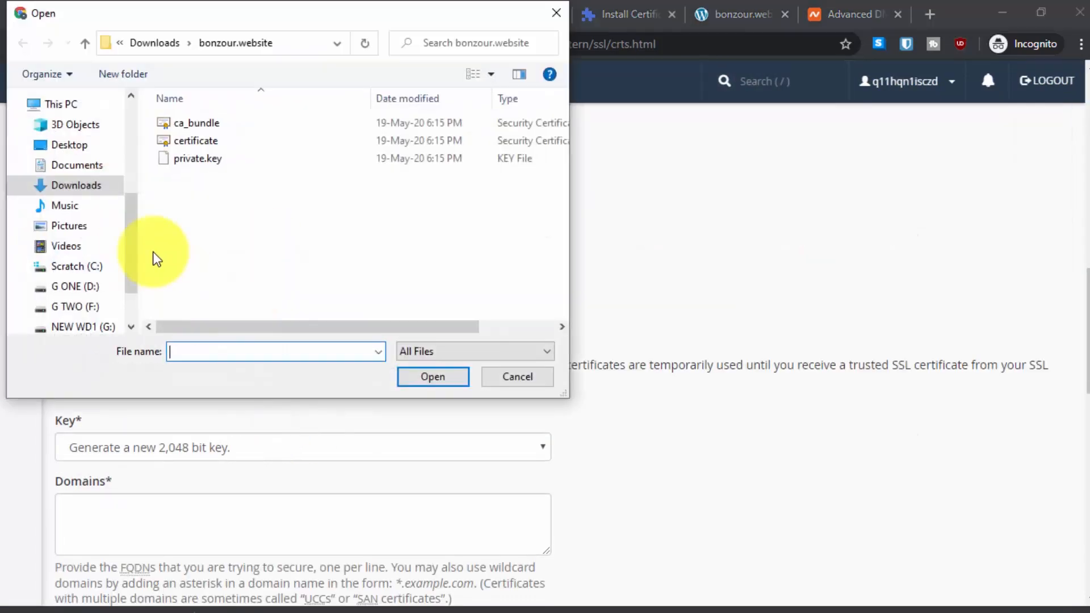
left_click(431, 376)
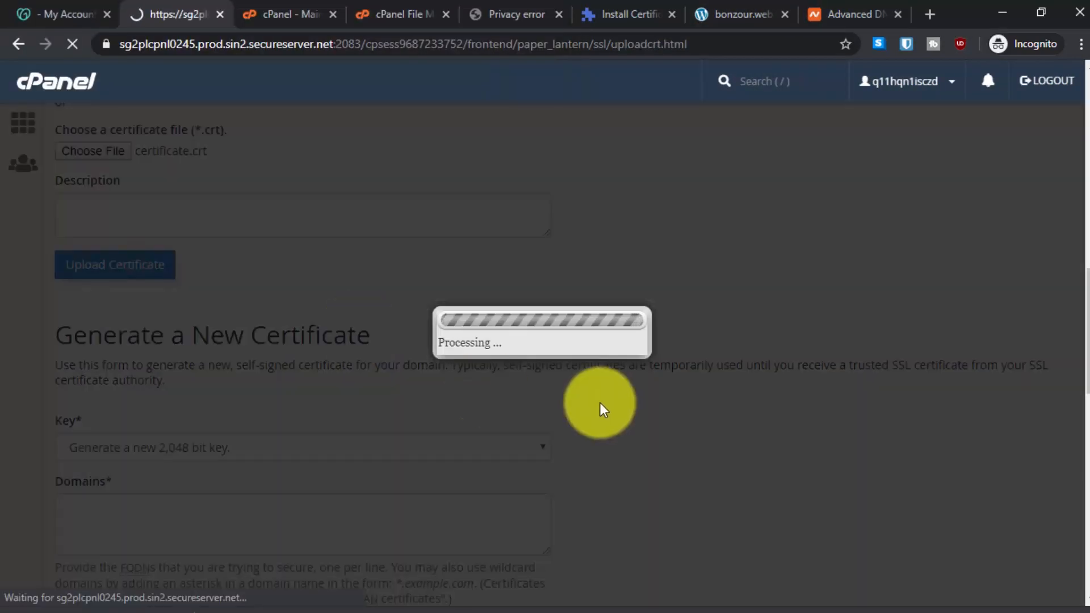
left_click(114, 264)
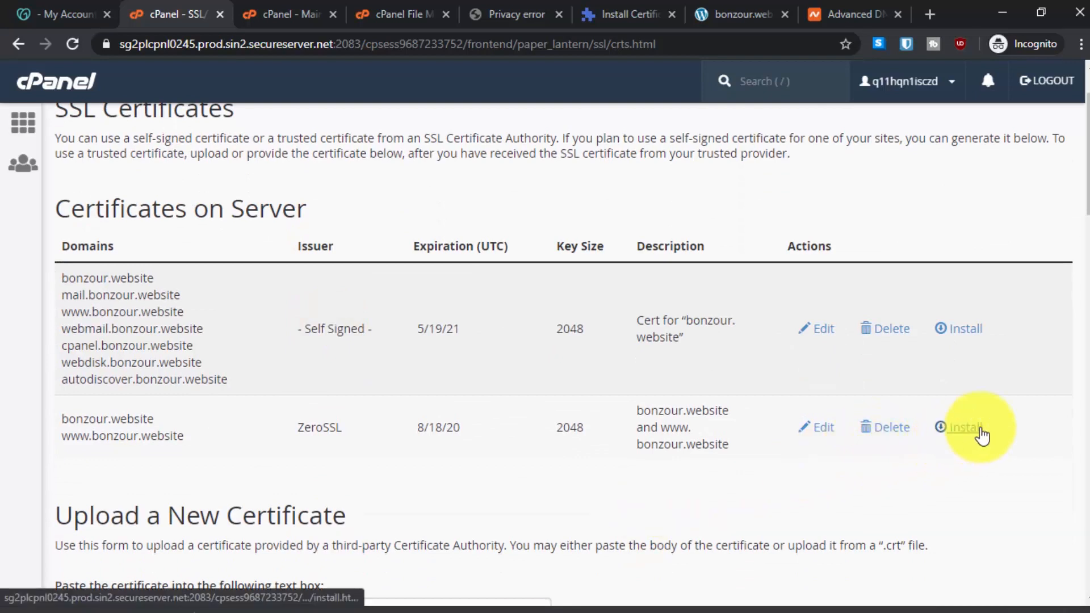
left_click(963, 427)
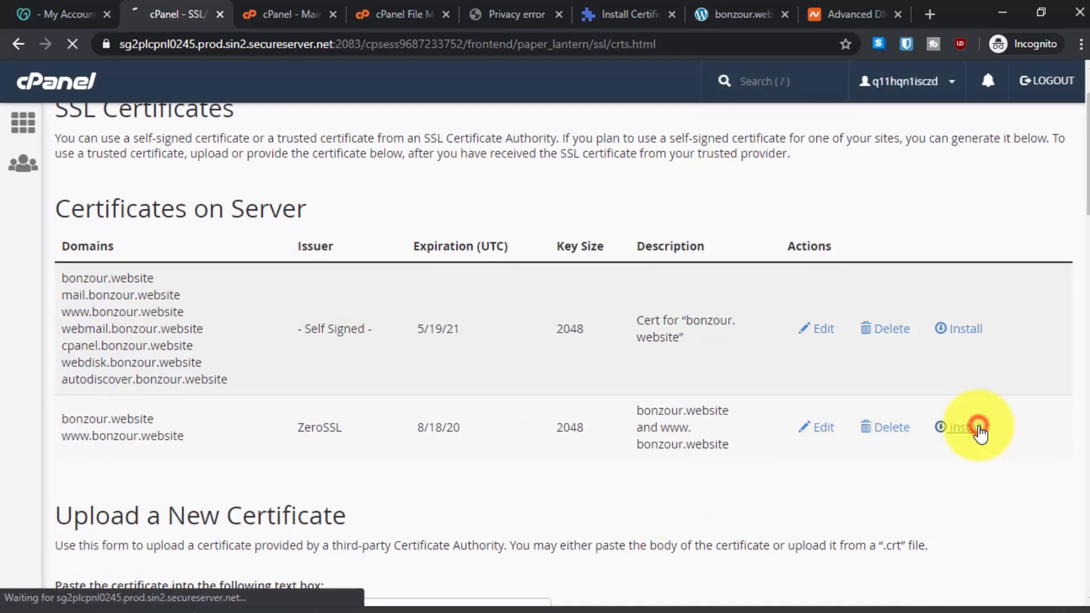
left_click(963, 426)
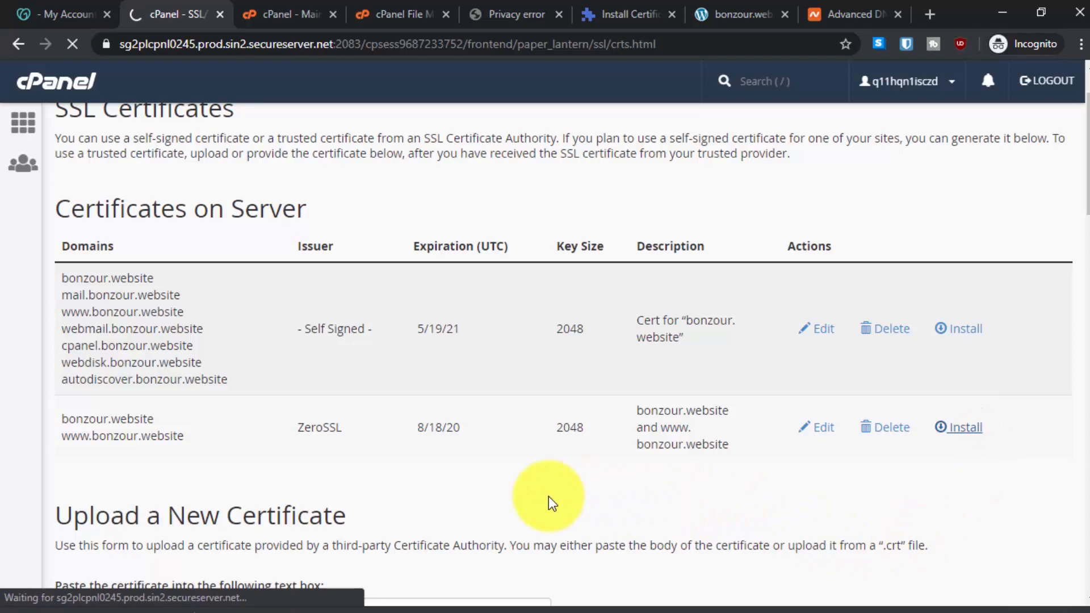
left_click(964, 427)
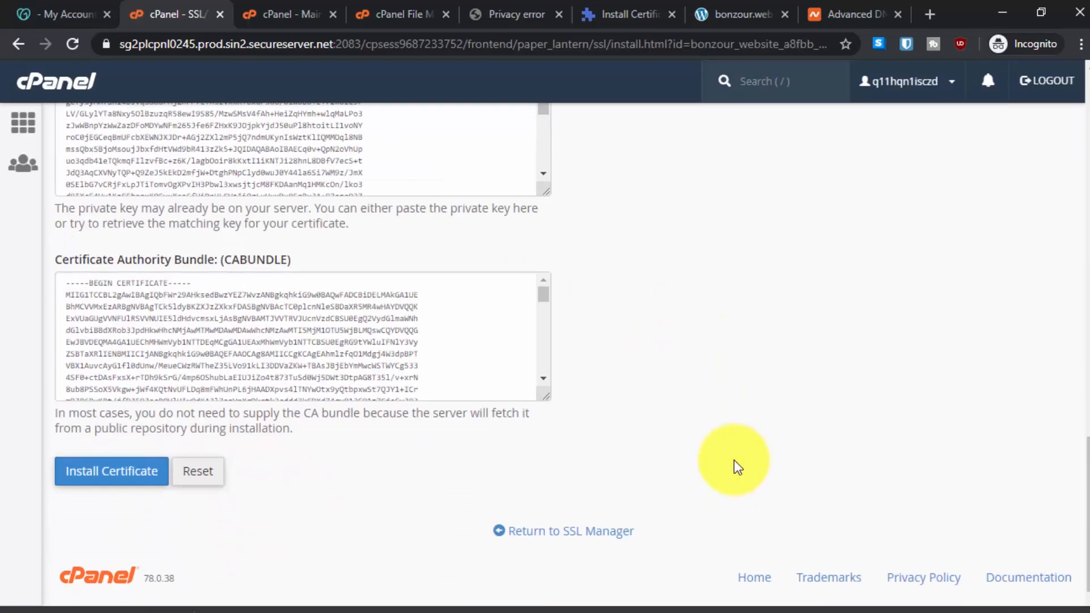
left_click(112, 471)
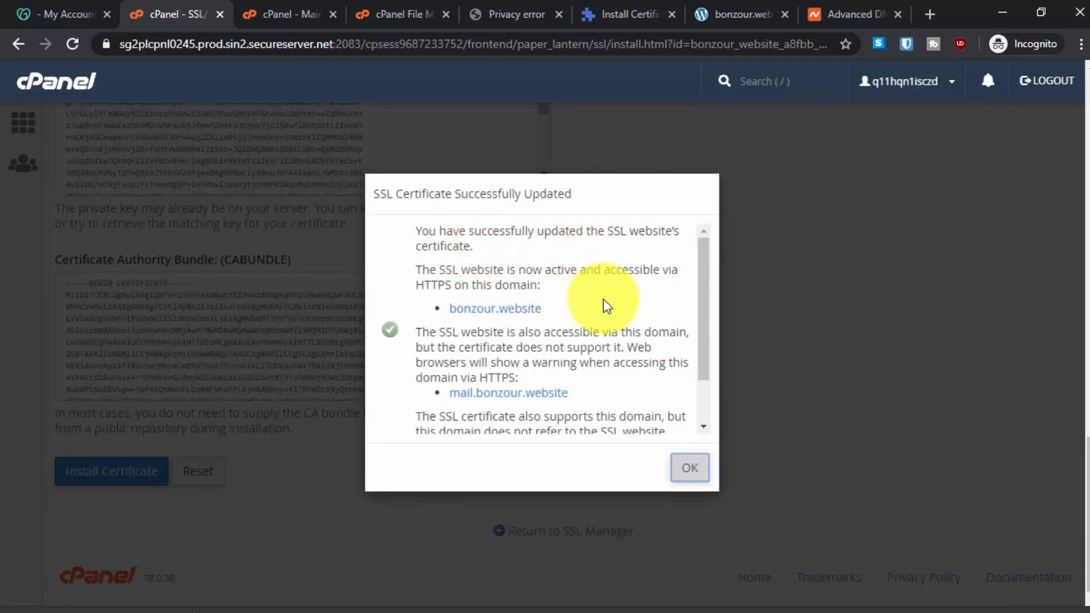
mouse_move(561, 331)
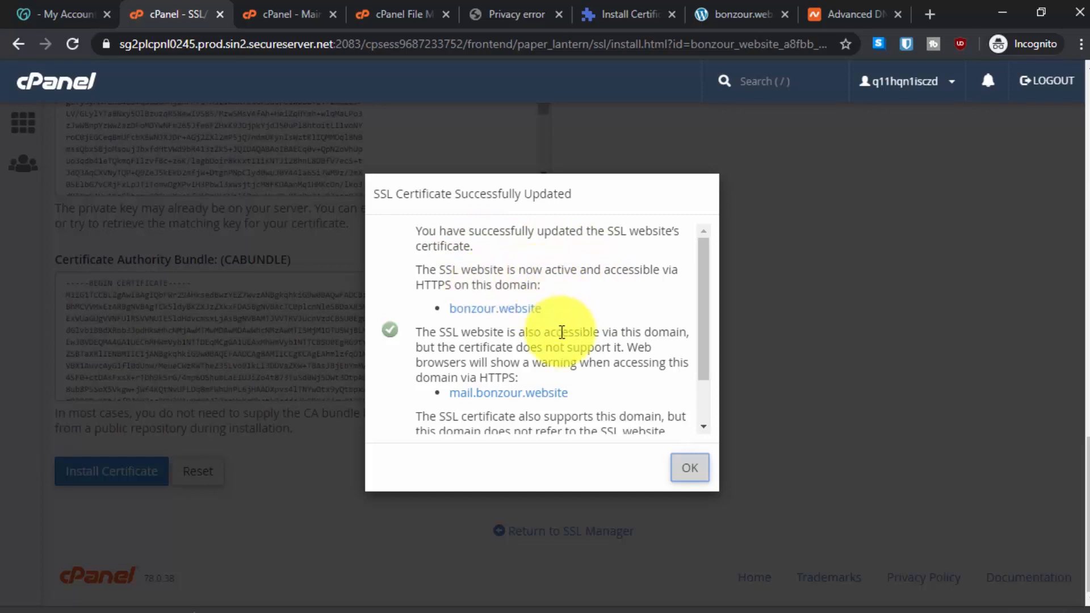
scroll("down", 3)
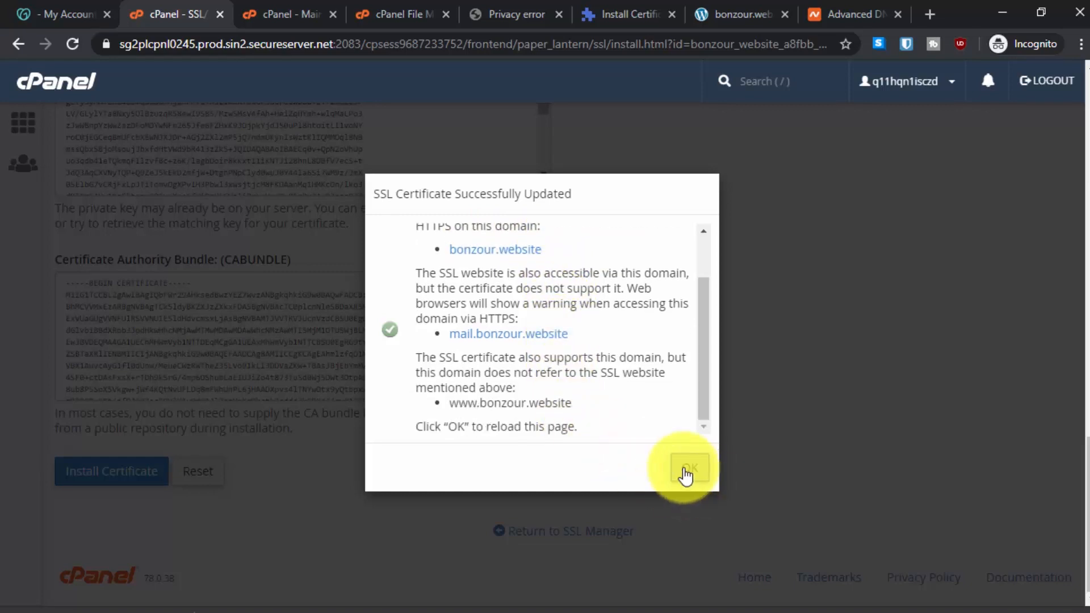
left_click(685, 468)
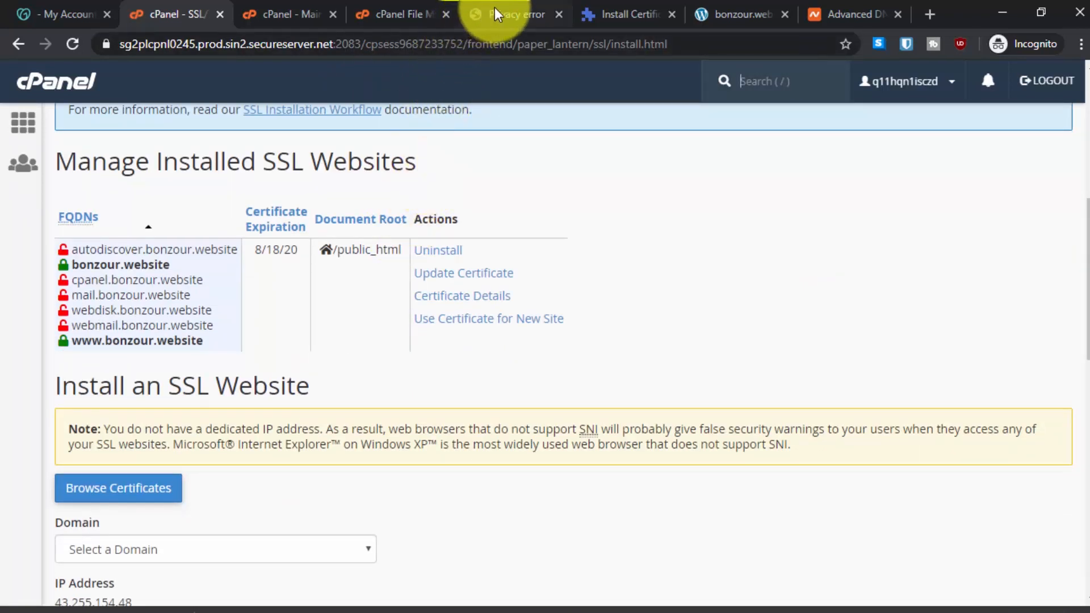
Reload bonzour.website and inspect its ZeroSSL certificate, valid 19-May-20 to 18-Aug-20, General and Details.
left_click(514, 14)
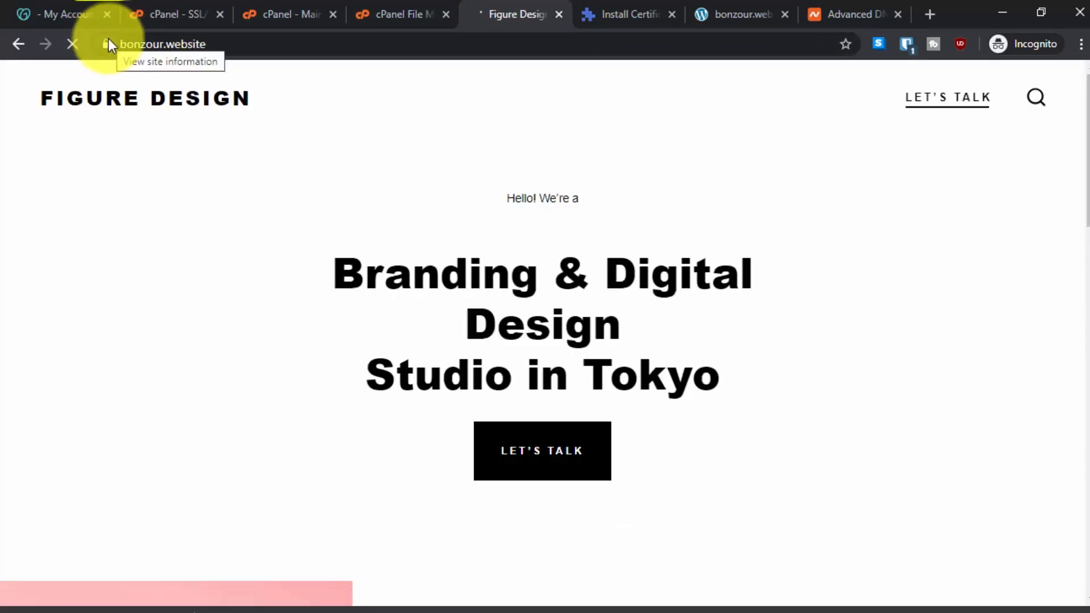
scroll("down", 3)
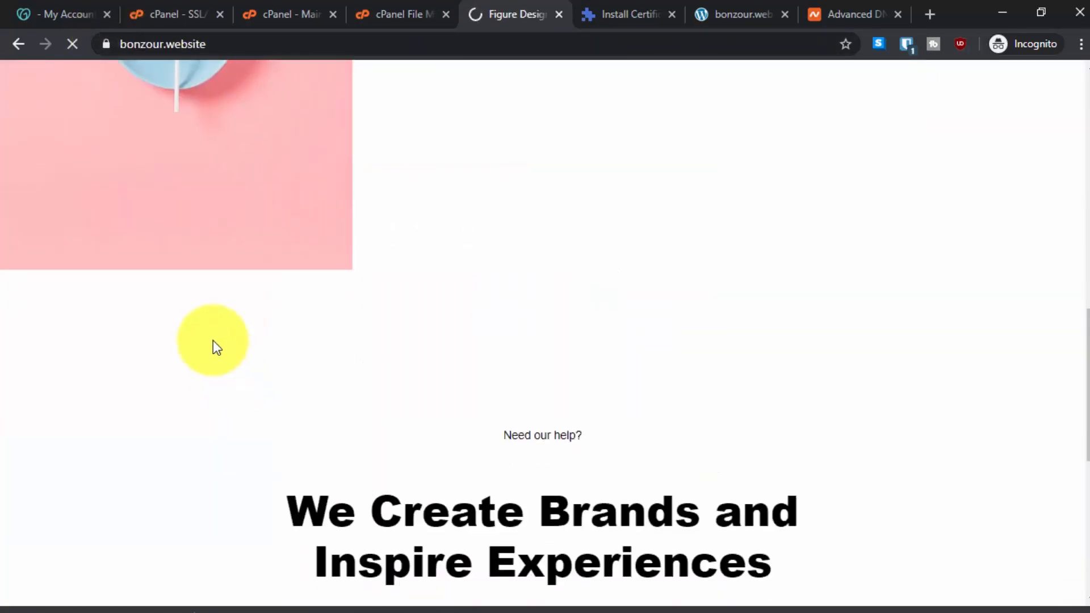
left_click(105, 44)
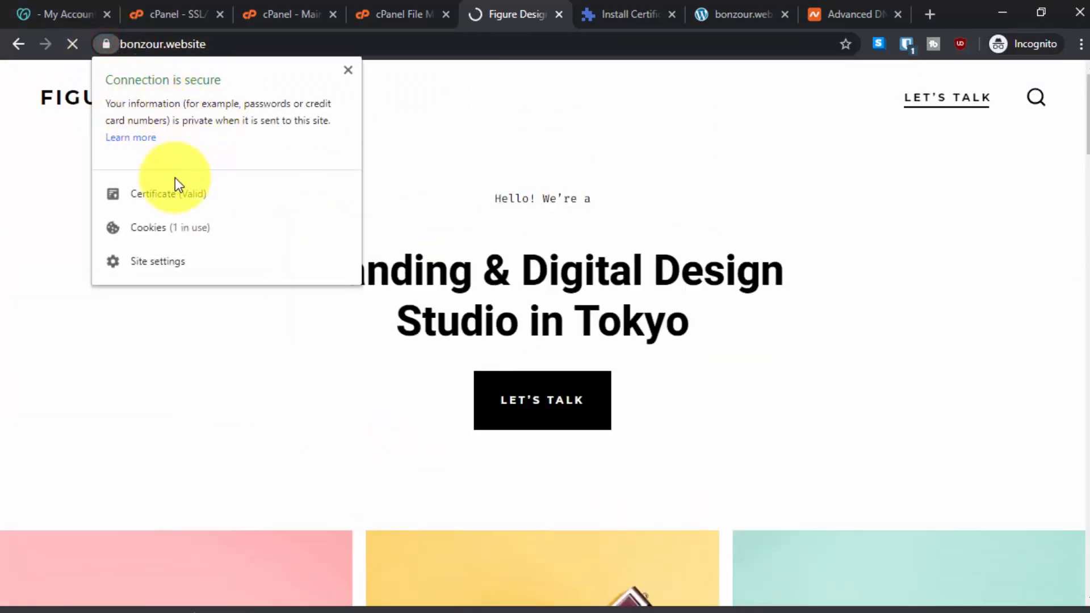
left_click(168, 194)
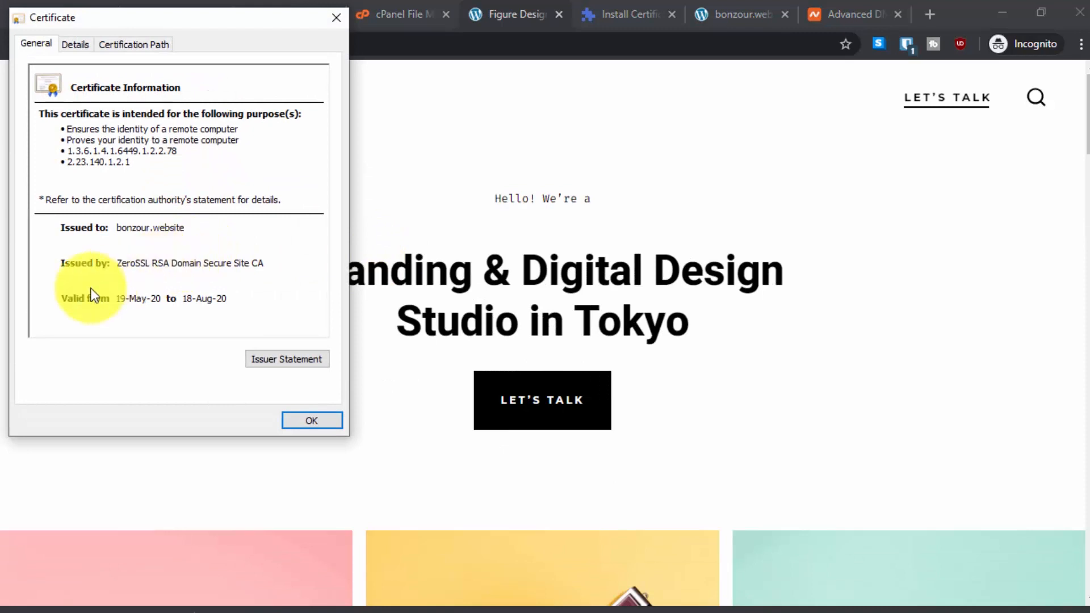
mouse_move(174, 274)
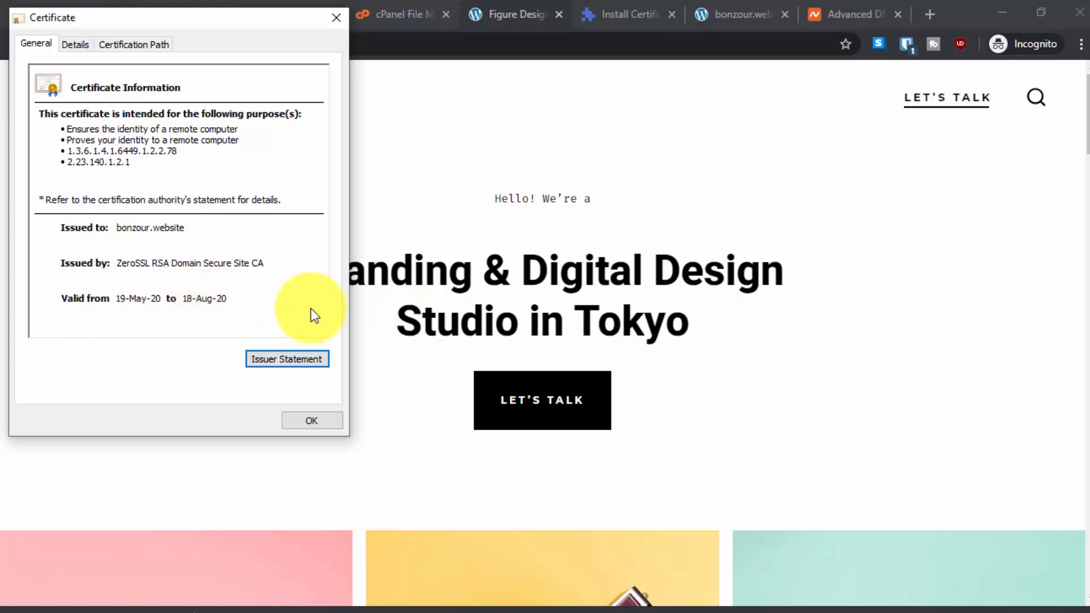
left_click(75, 44)
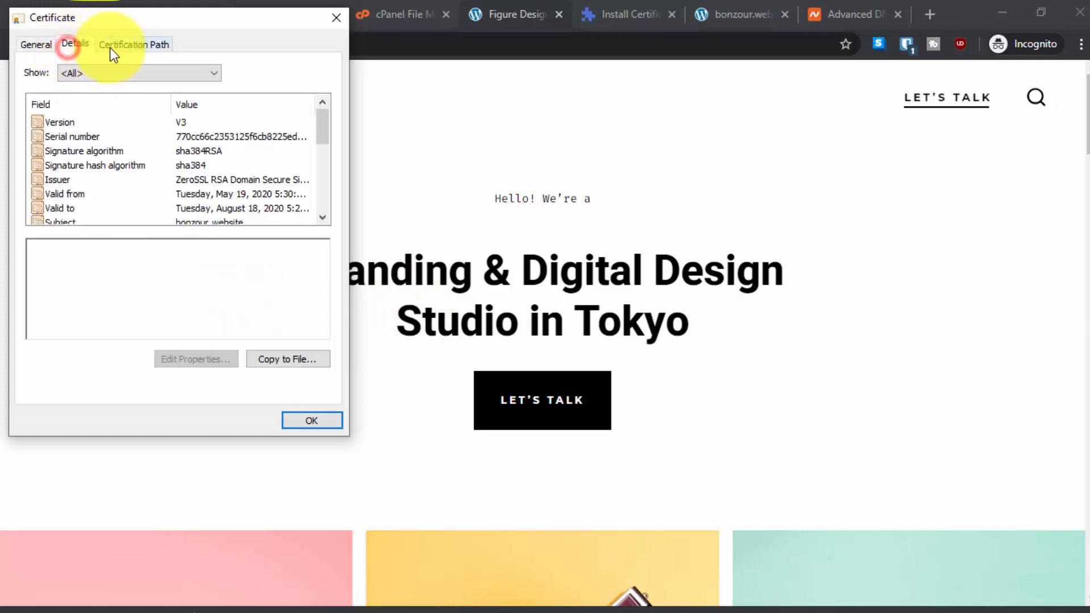
left_click(36, 44)
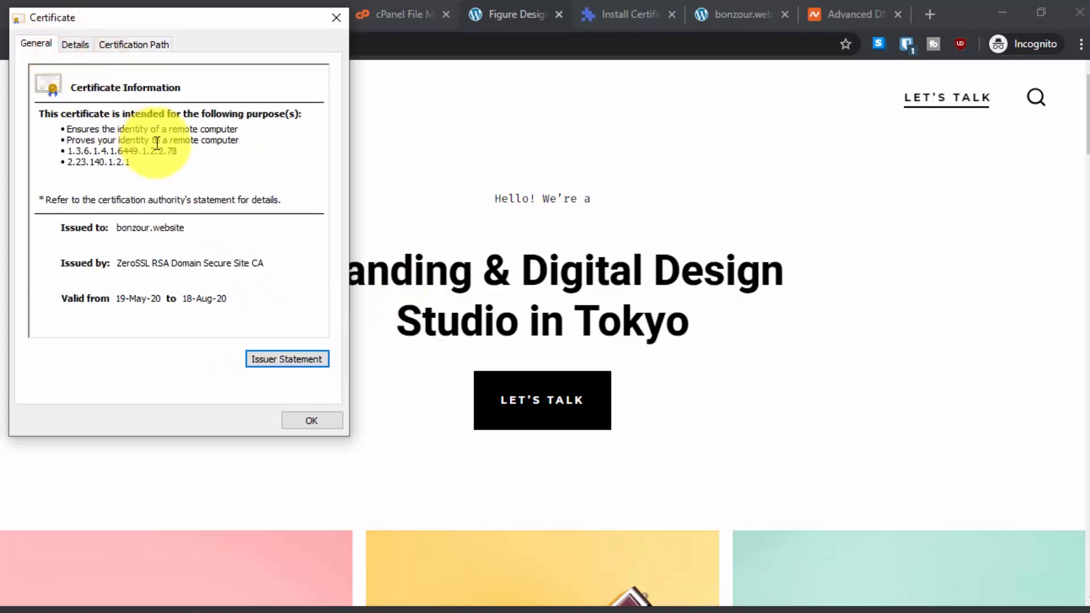